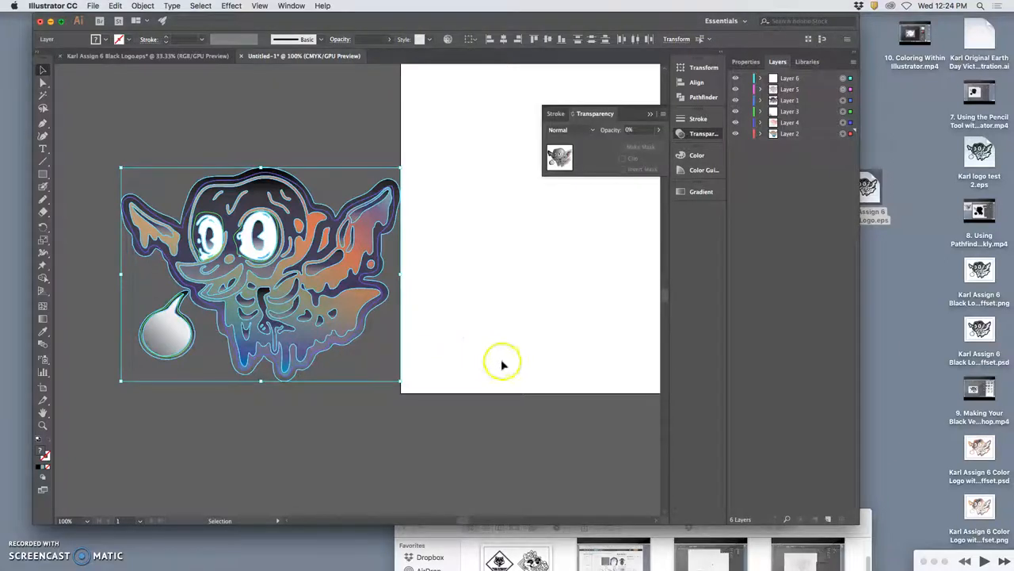
pyautogui.moveTo(301, 286)
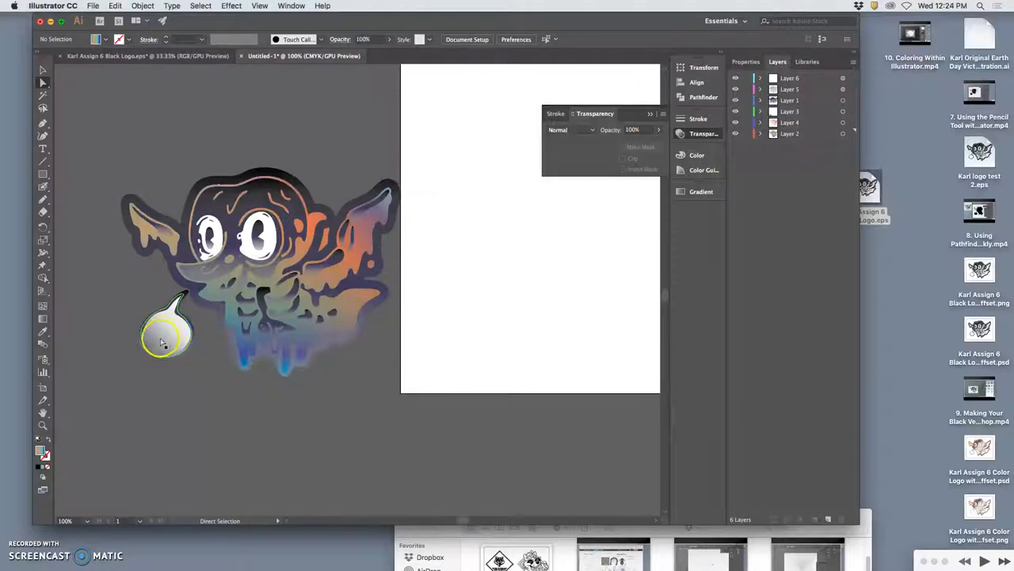
pyautogui.moveTo(173, 335)
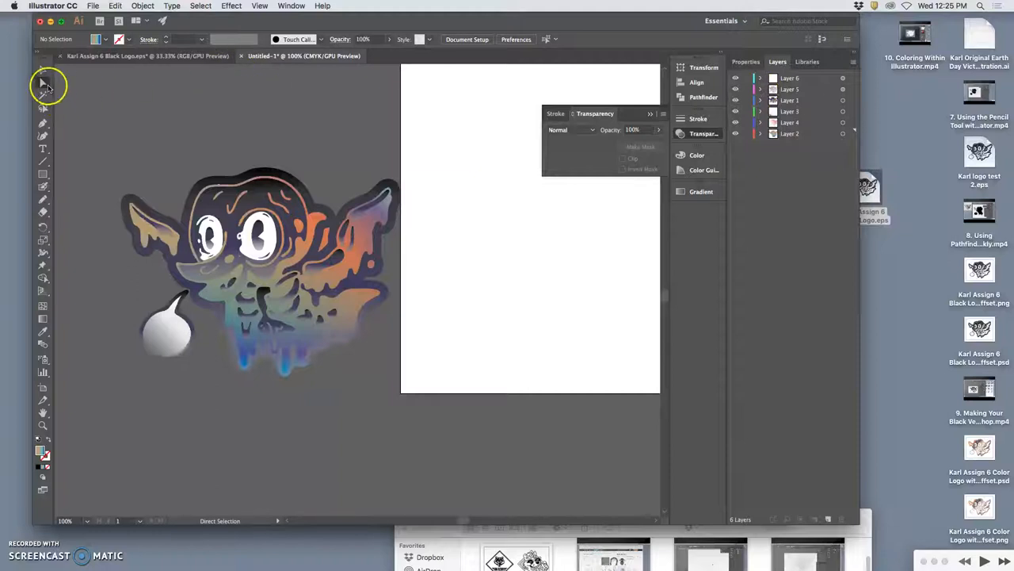
# Step: Copy the speech bubble's white-to-grey gradient onto both eye whites with the Eyedropper
pyautogui.click(249, 242)
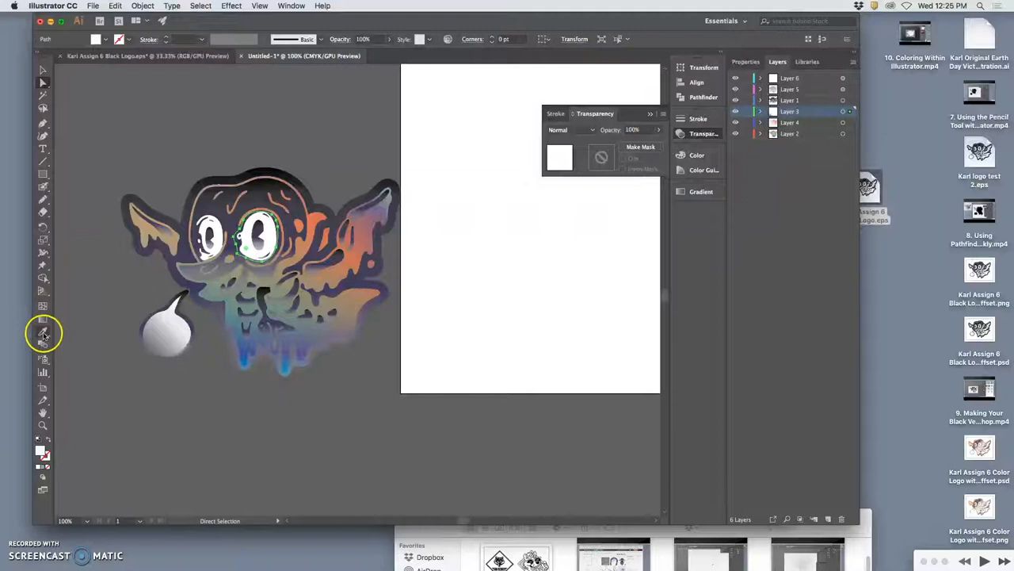
pyautogui.click(42, 332)
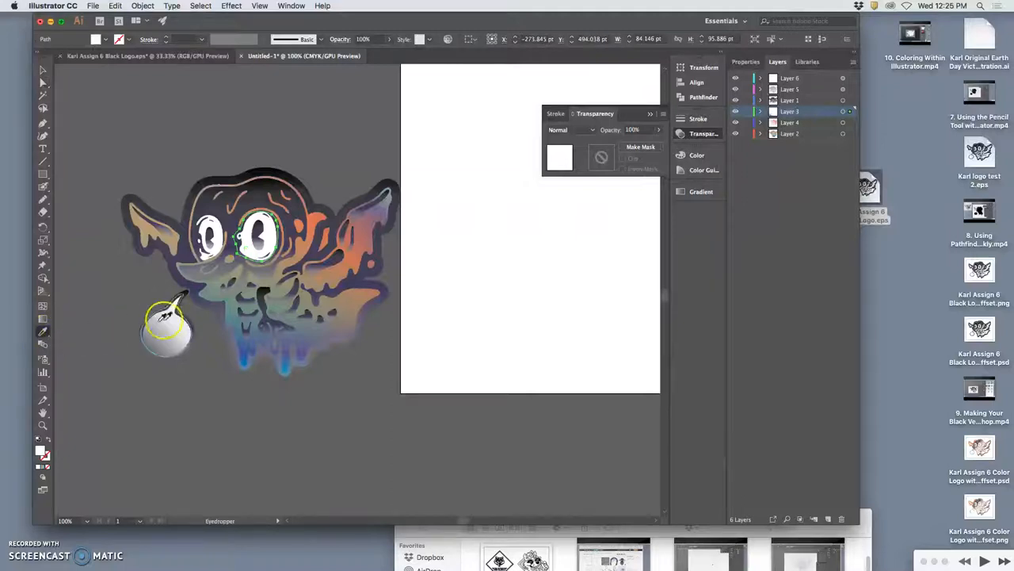
pyautogui.moveTo(103, 369)
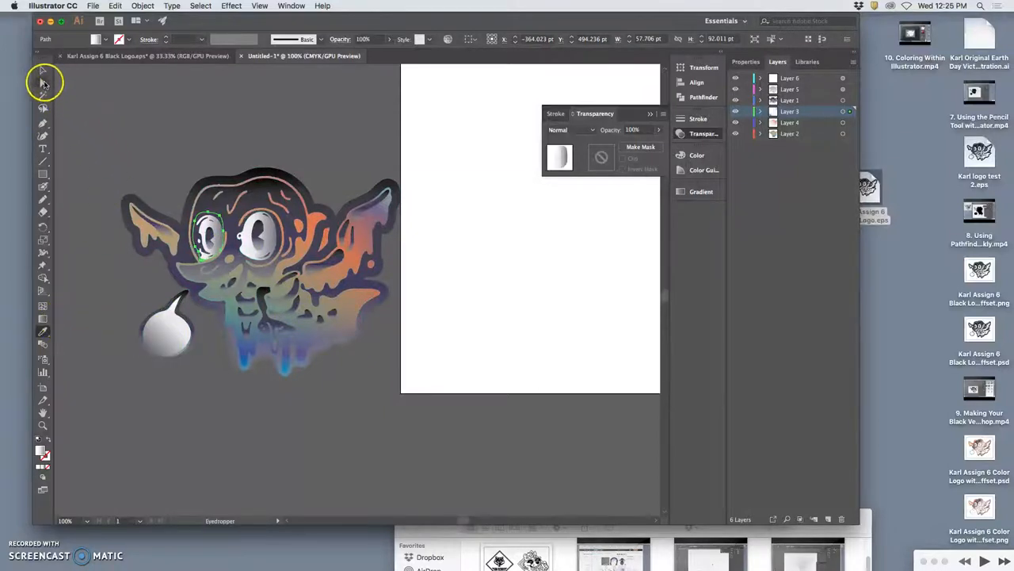
pyautogui.click(43, 82)
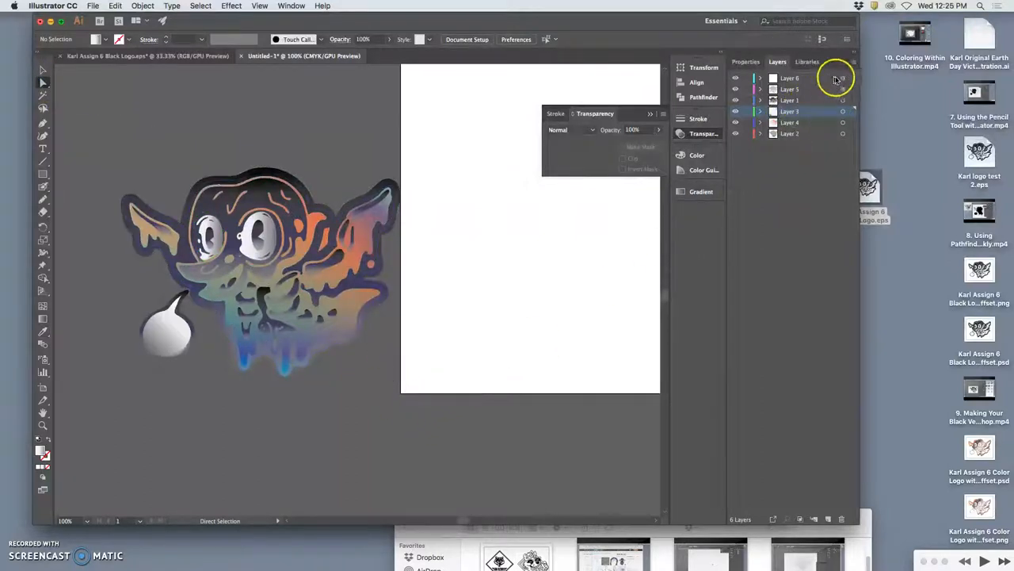
# Step: Copy Layer 1's creature line art onto a new Layer 7, aligned in place
pyautogui.click(843, 99)
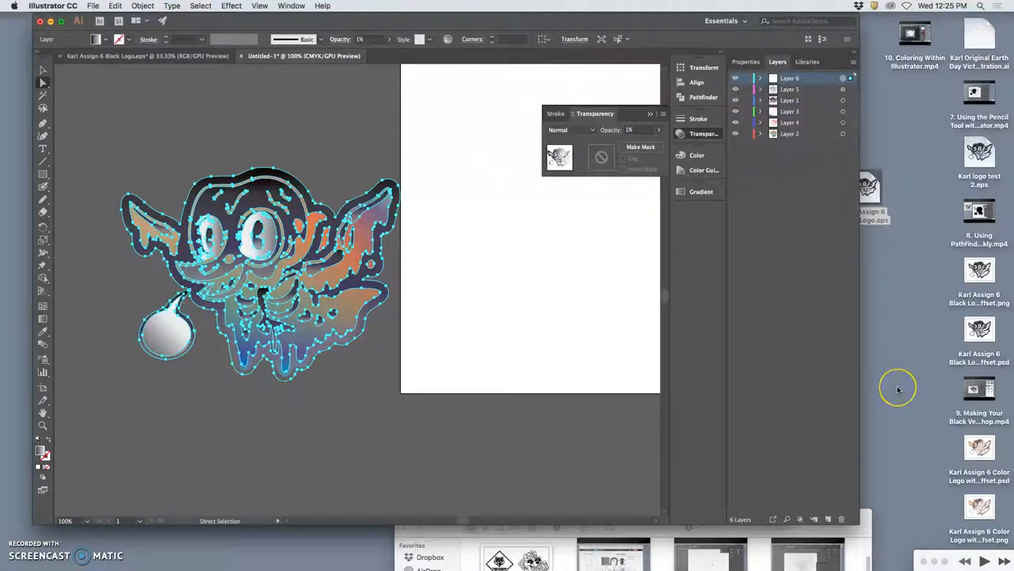
pyautogui.moveTo(319, 141)
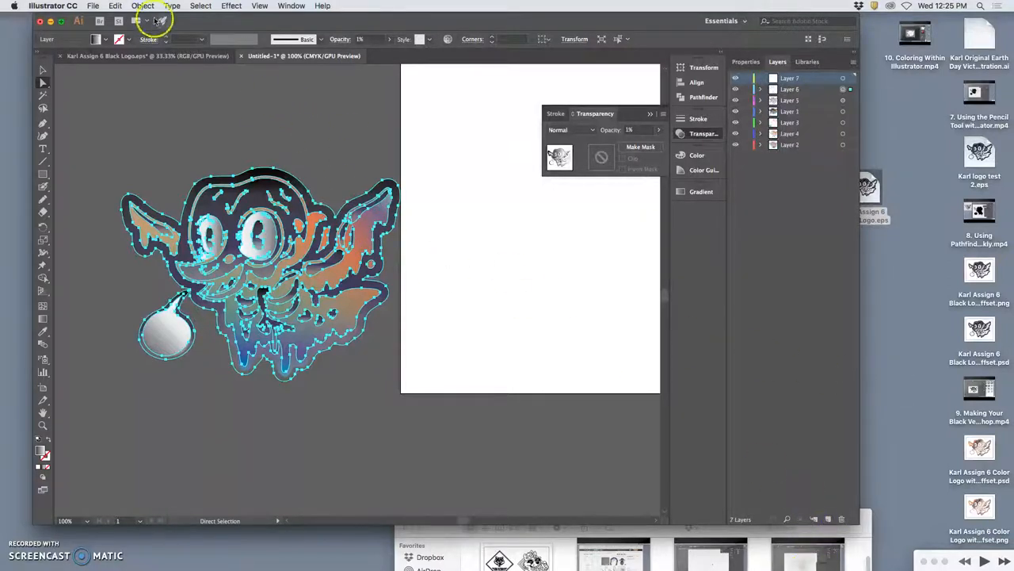
pyautogui.click(115, 6)
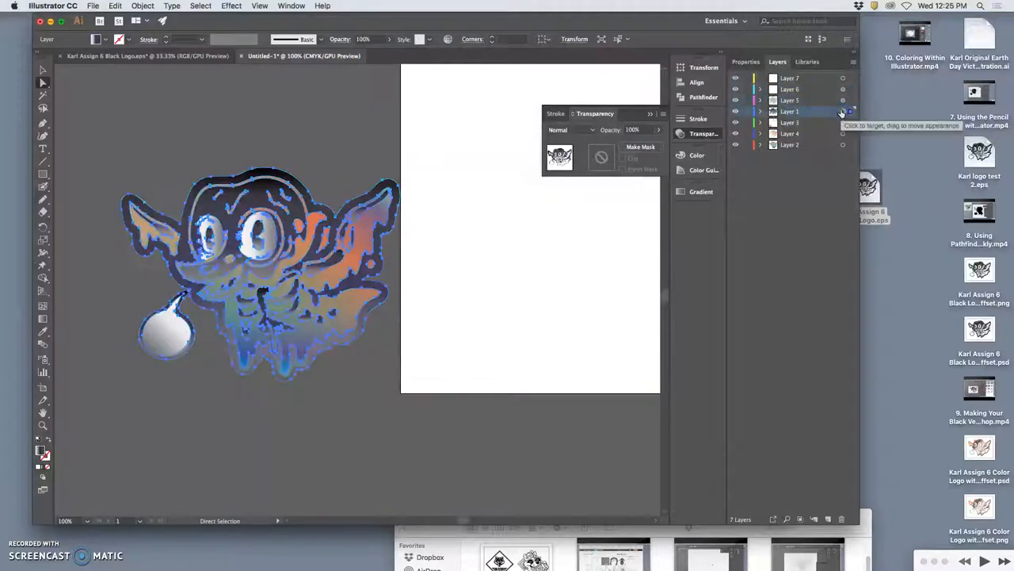
pyautogui.click(844, 79)
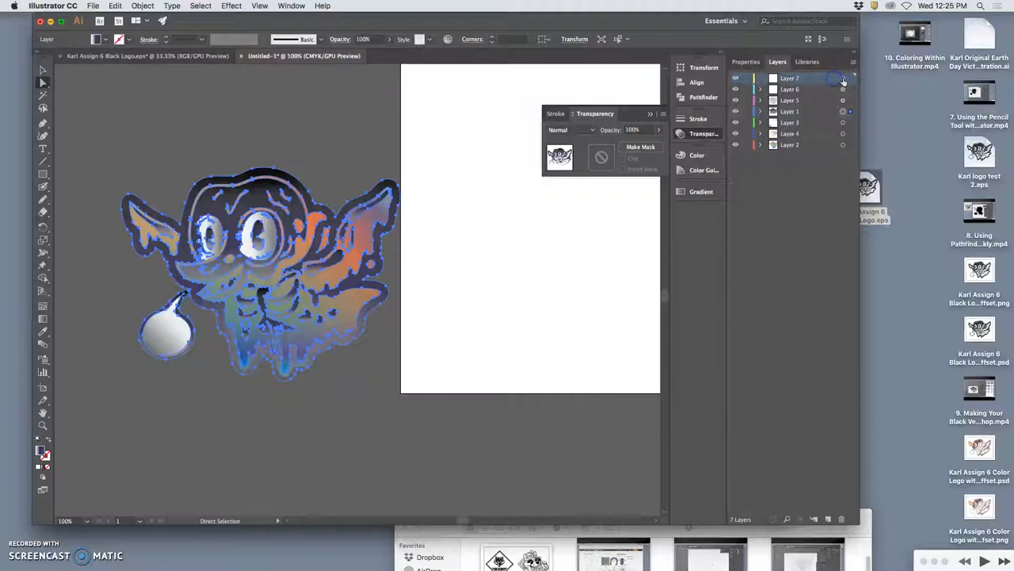
pyautogui.click(843, 77)
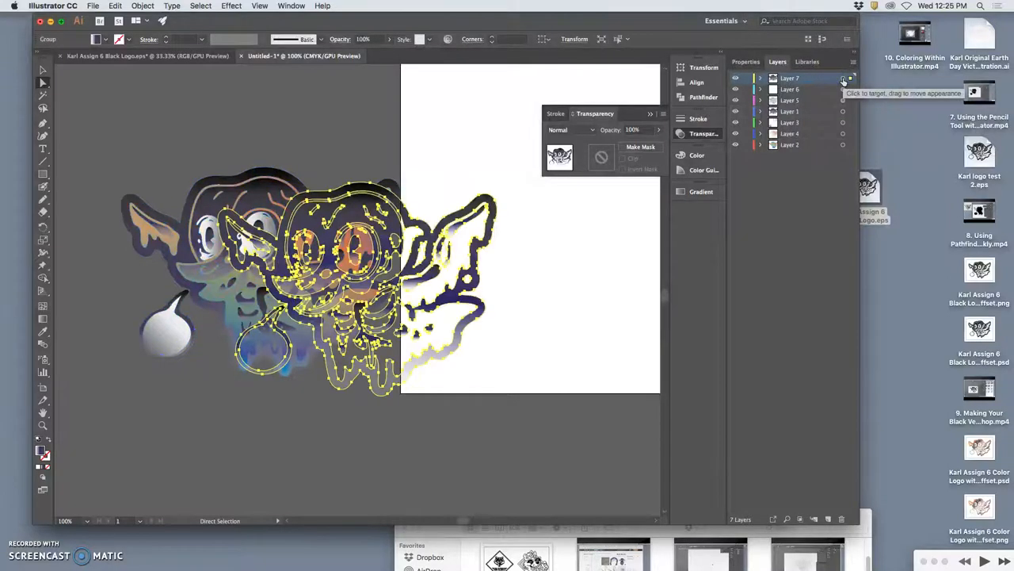
pyautogui.click(115, 6)
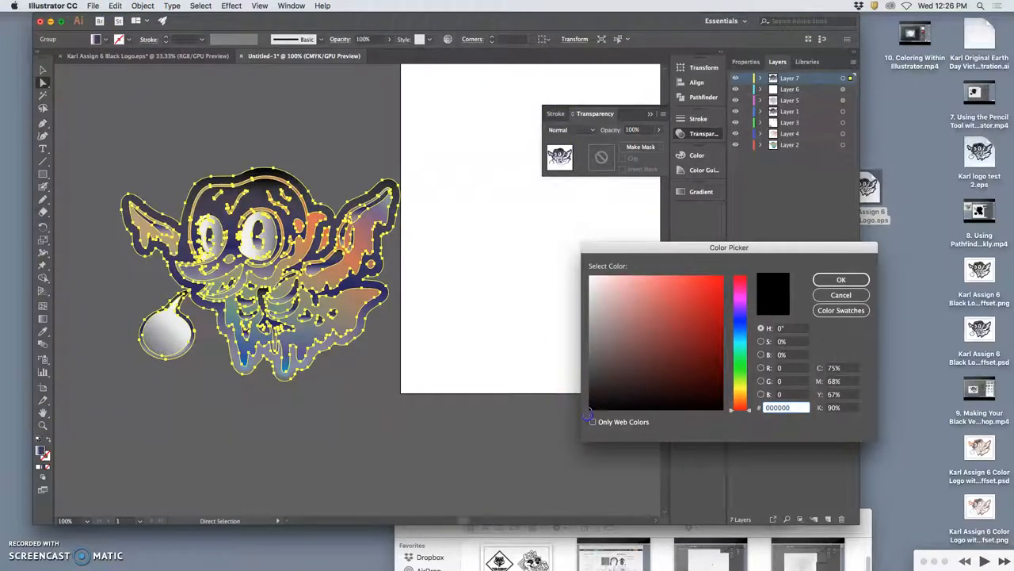
# Step: Fill the Layer 7 line-art copy with solid black
pyautogui.click(841, 279)
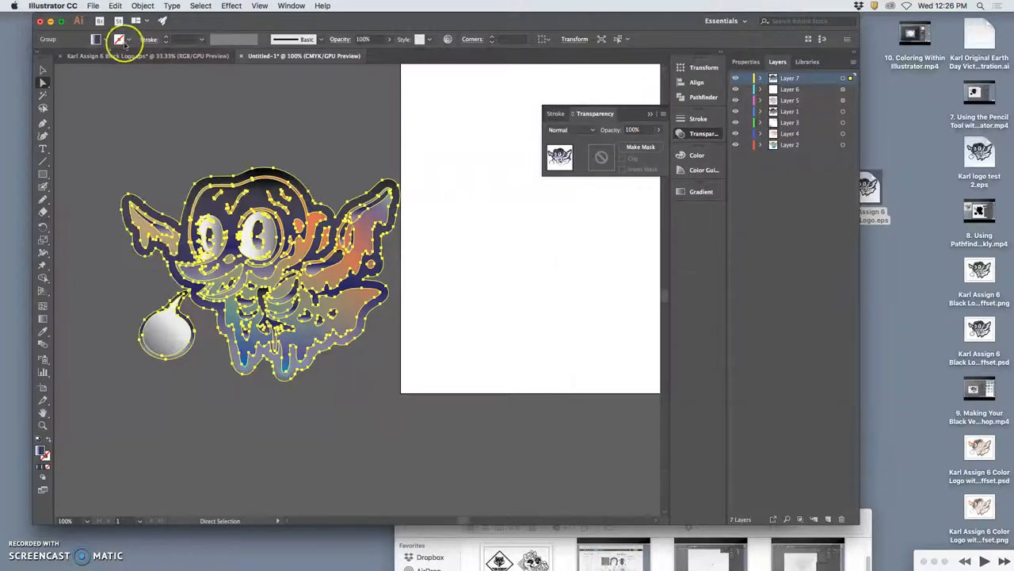
pyautogui.click(119, 39)
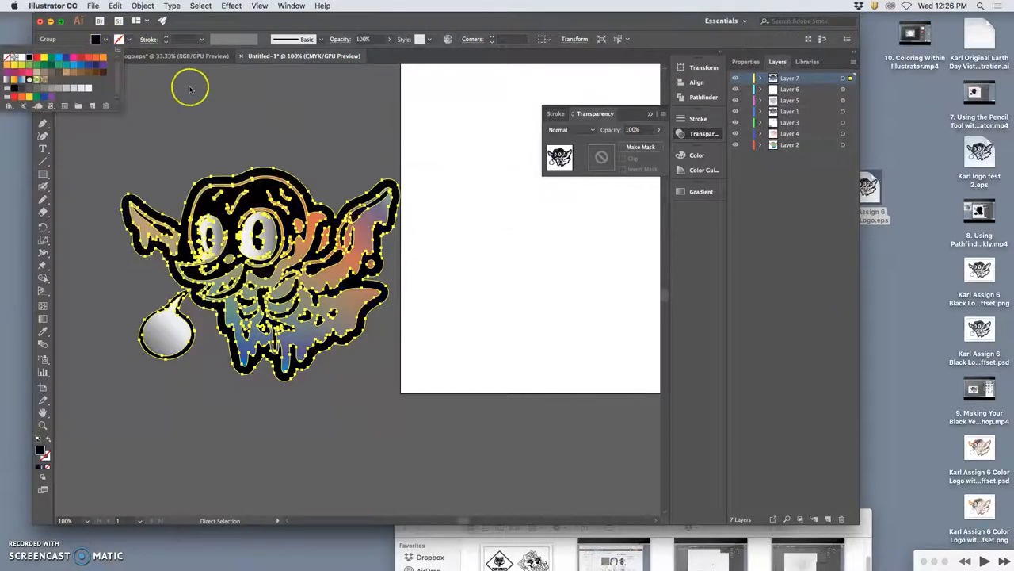
pyautogui.click(227, 115)
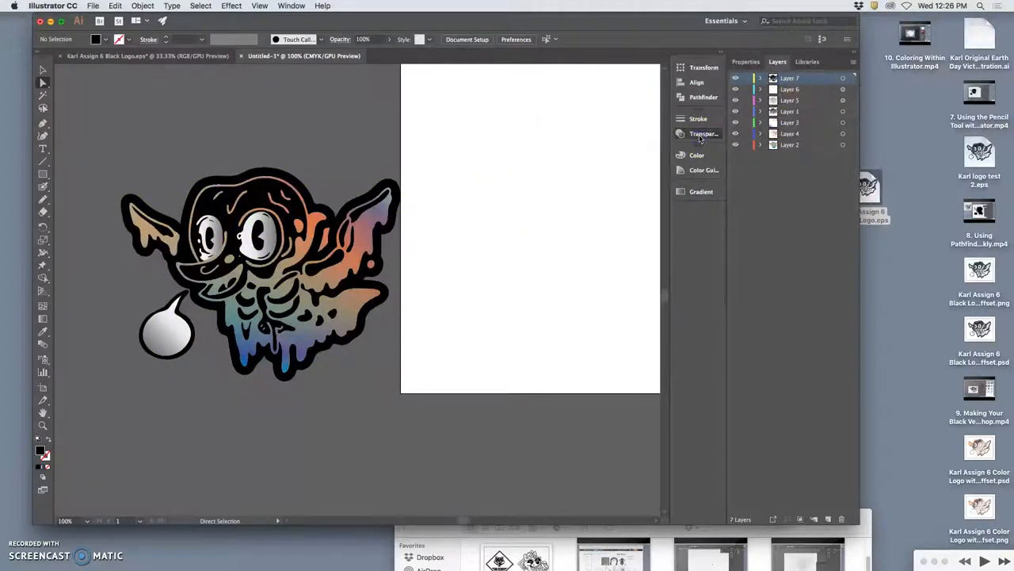
# Step: Lower the Layer 7 black line art to 57% opacity in the Transparency panel
pyautogui.click(704, 133)
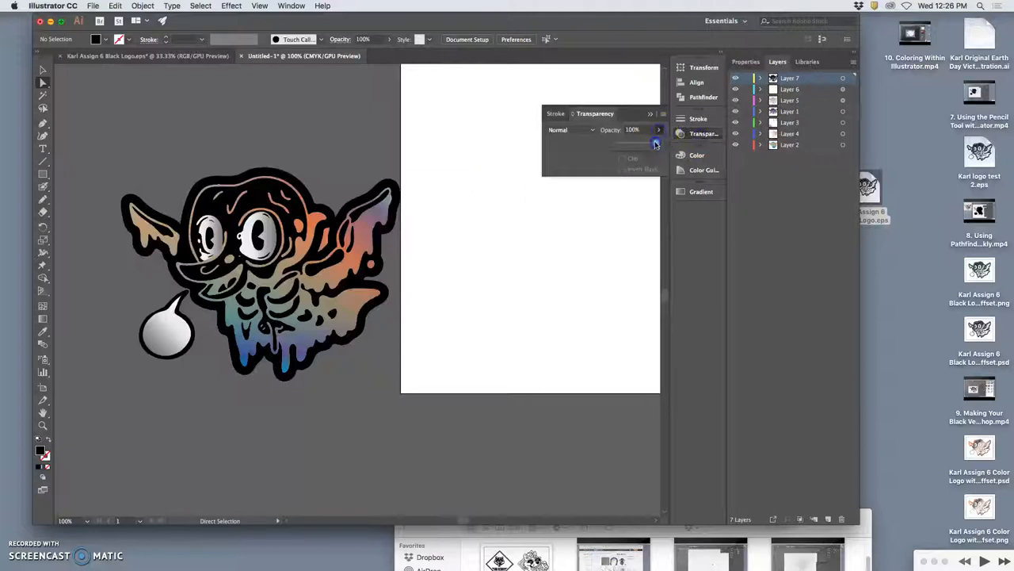
pyautogui.moveTo(657, 129); pyautogui.dragTo(620, 129)
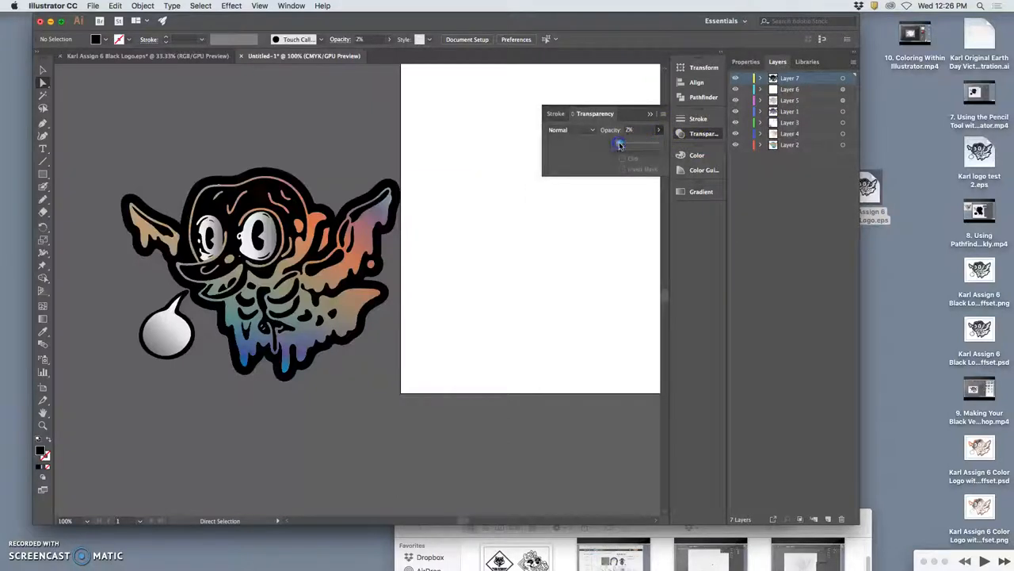
pyautogui.click(844, 78)
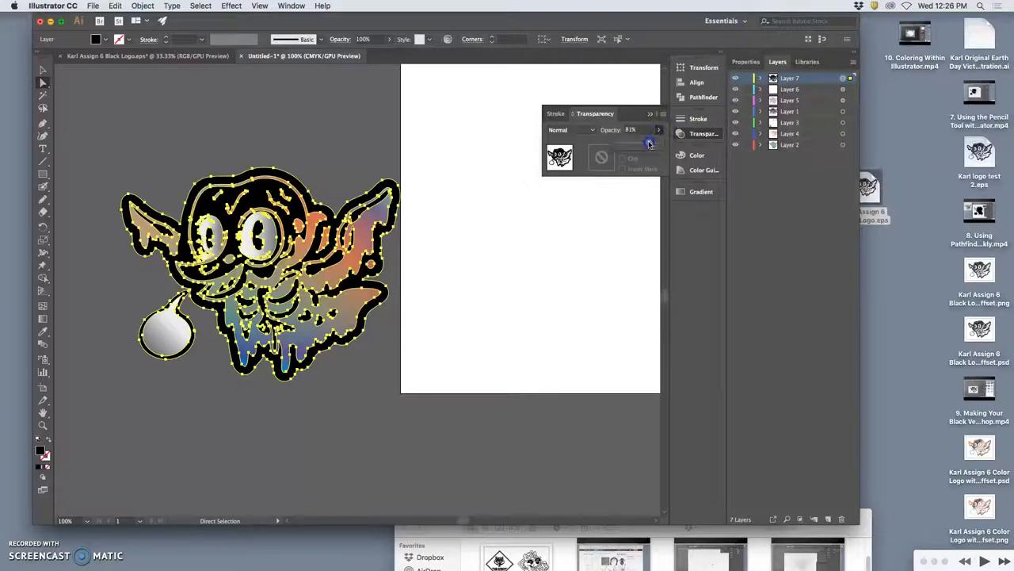
pyautogui.moveTo(650, 130); pyautogui.dragTo(630, 130)
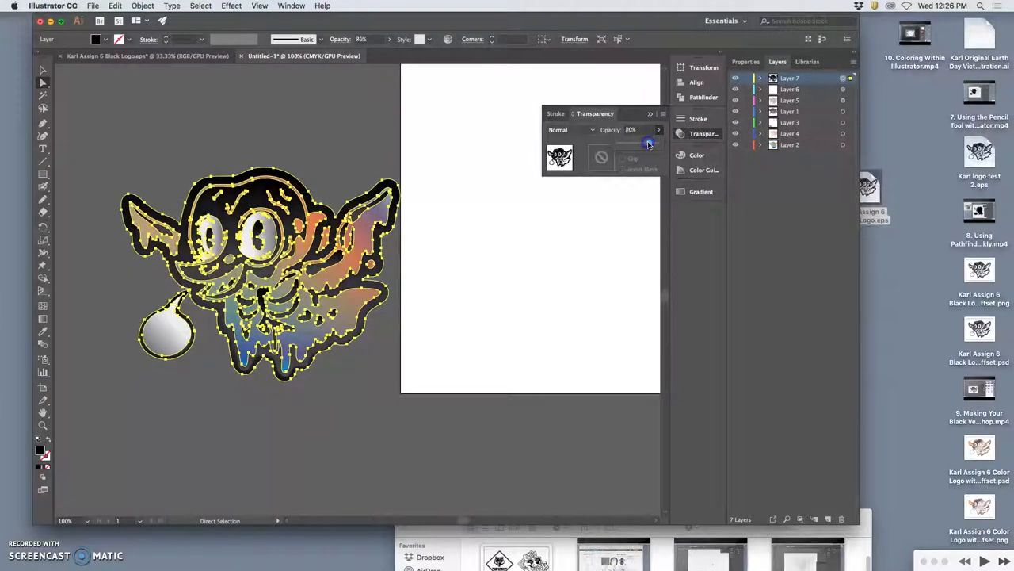
pyautogui.moveTo(650, 143); pyautogui.dragTo(640, 144)
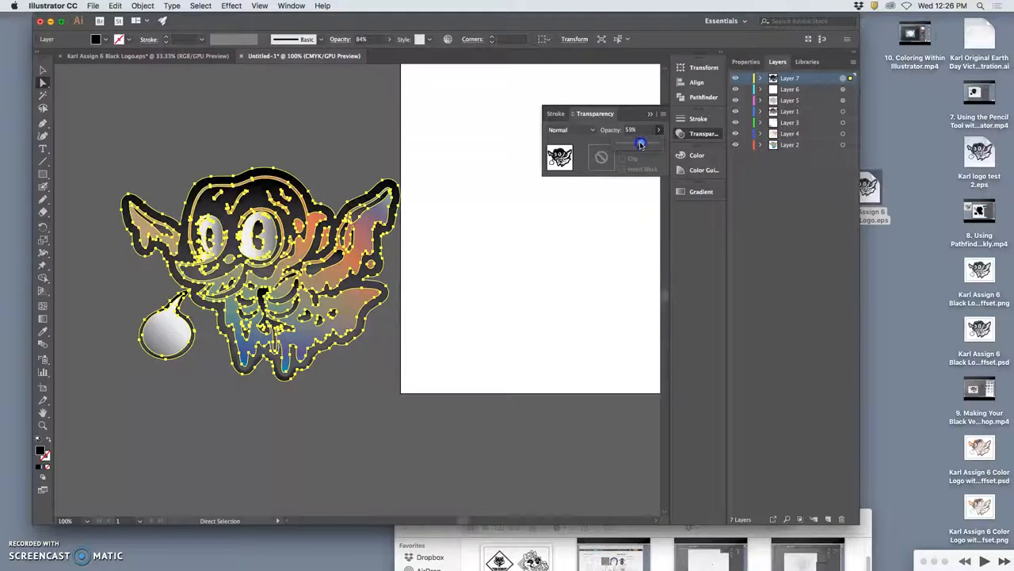
pyautogui.moveTo(642, 143); pyautogui.dragTo(638, 143)
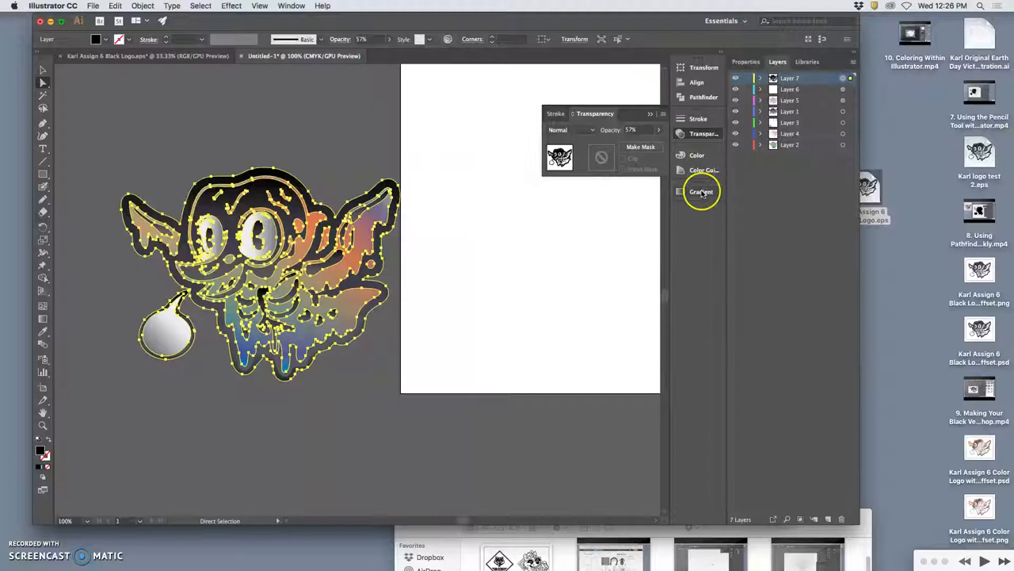
# Step: Fill the line art with the White, Black gradient and reposition a gradient stop
pyautogui.click(701, 191)
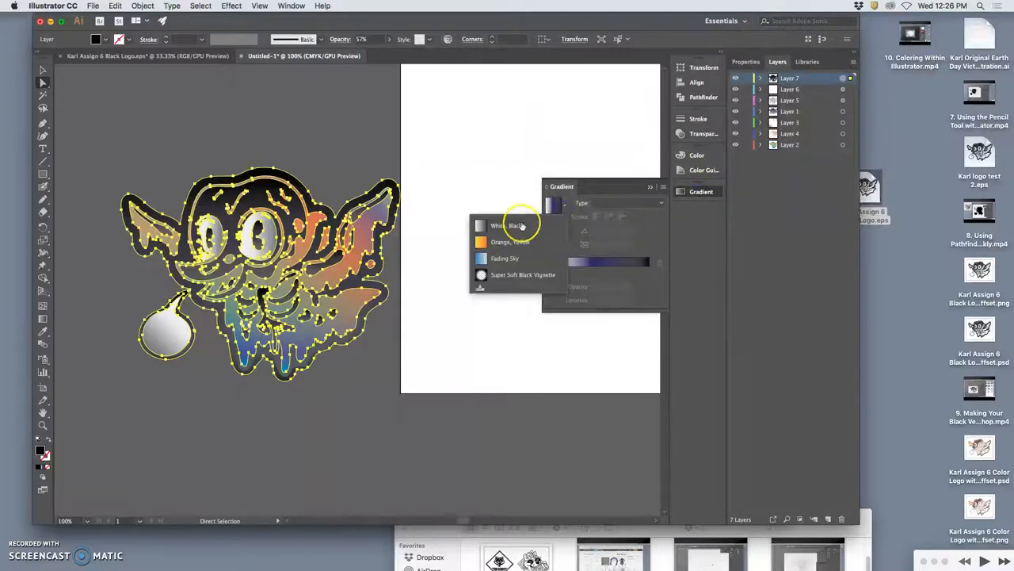
pyautogui.click(515, 225)
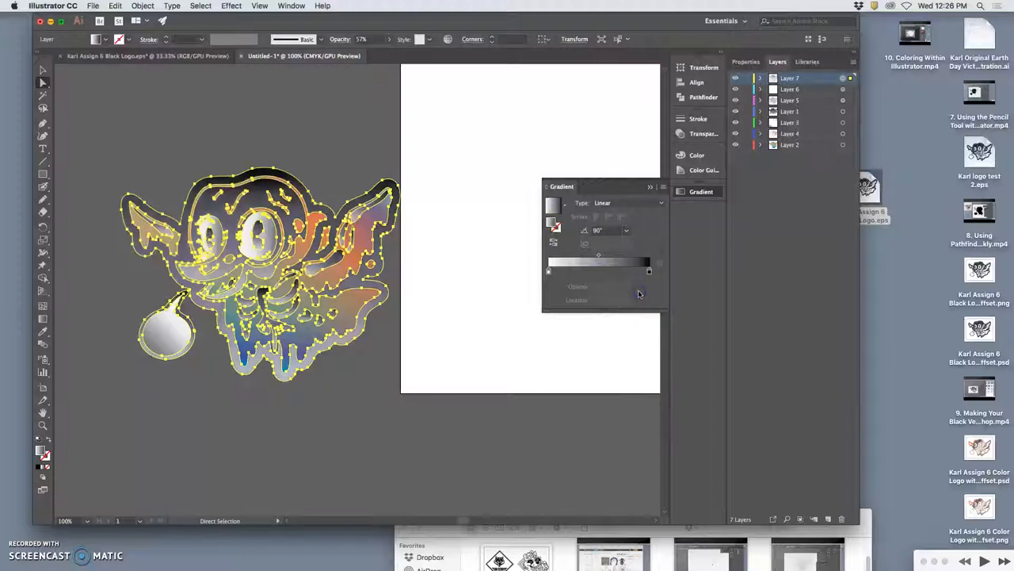
pyautogui.click(548, 270)
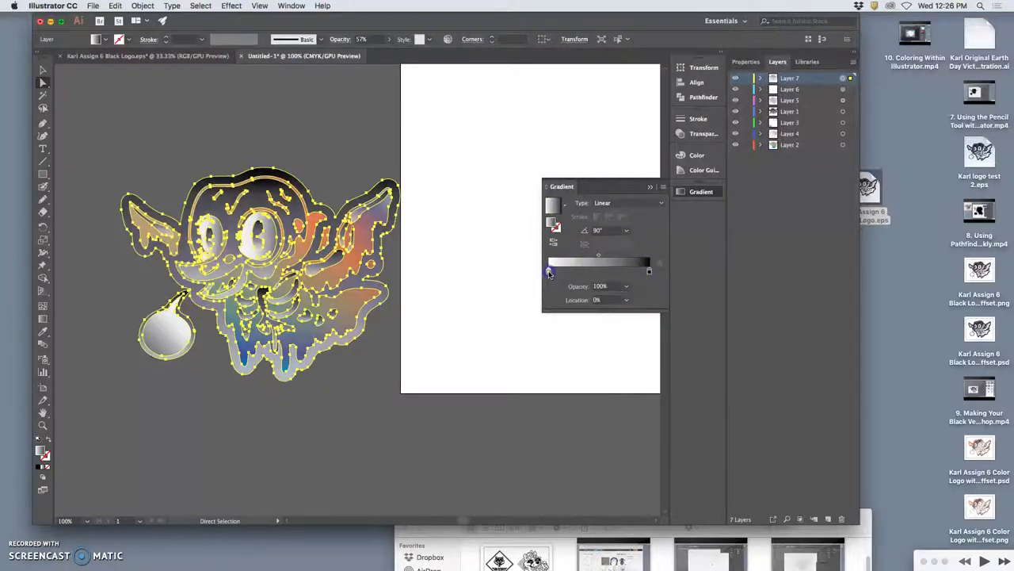
pyautogui.click(627, 286)
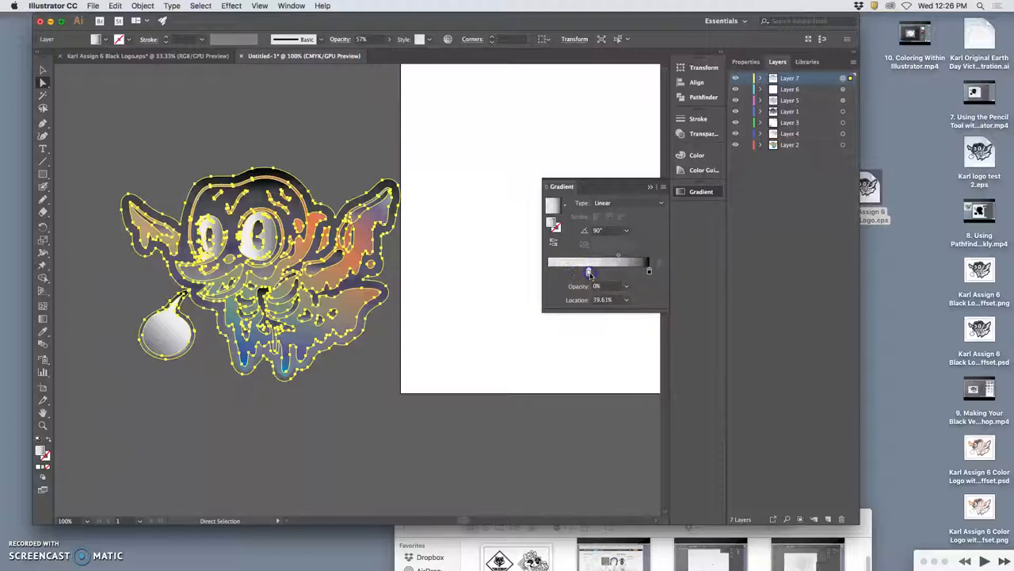
pyautogui.moveTo(588, 271); pyautogui.dragTo(593, 272)
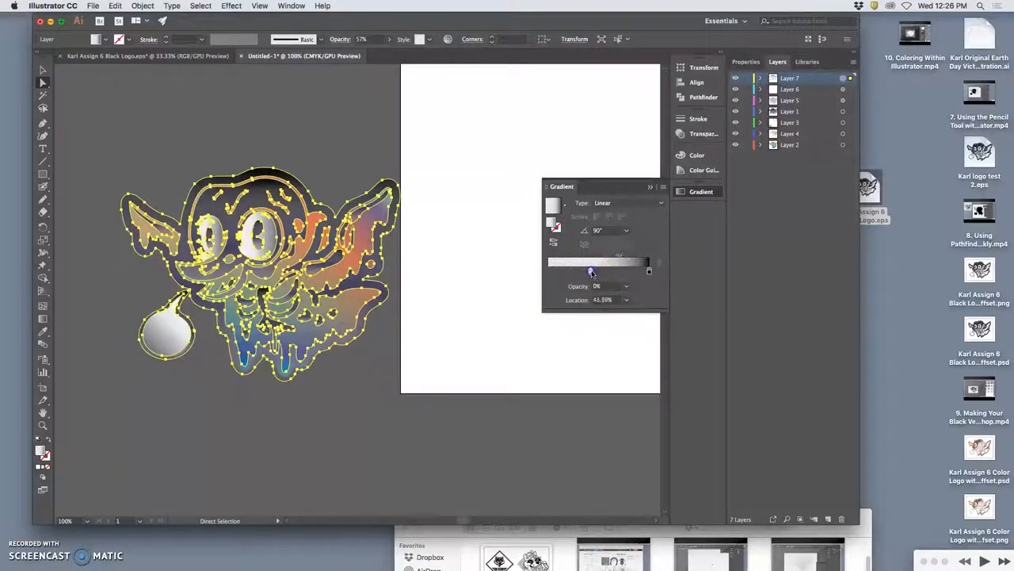
pyautogui.moveTo(591, 271); pyautogui.dragTo(617, 271)
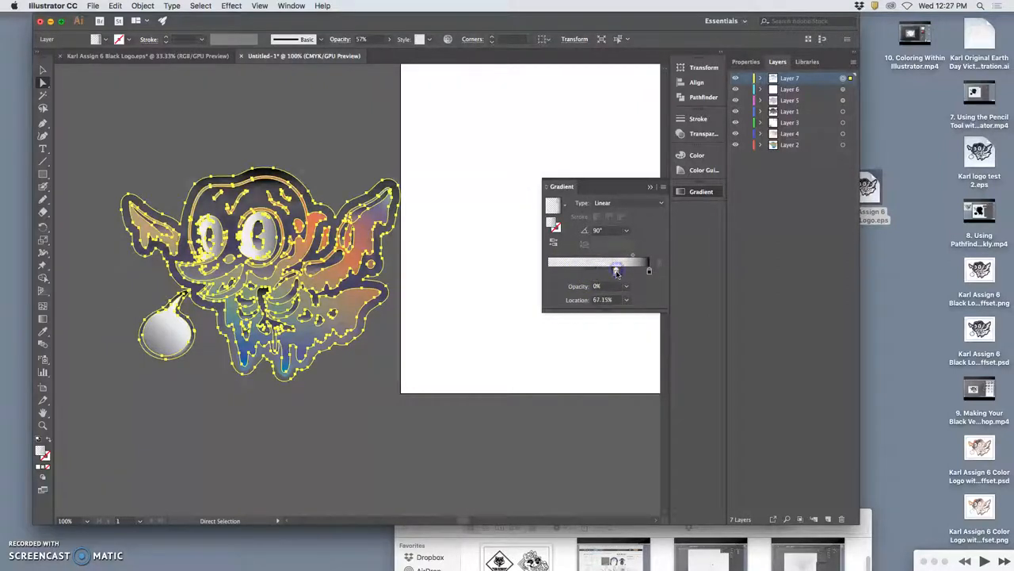
# Step: Set that gradient stop to 0% opacity, then deselect to preview the fade
pyautogui.click(618, 272)
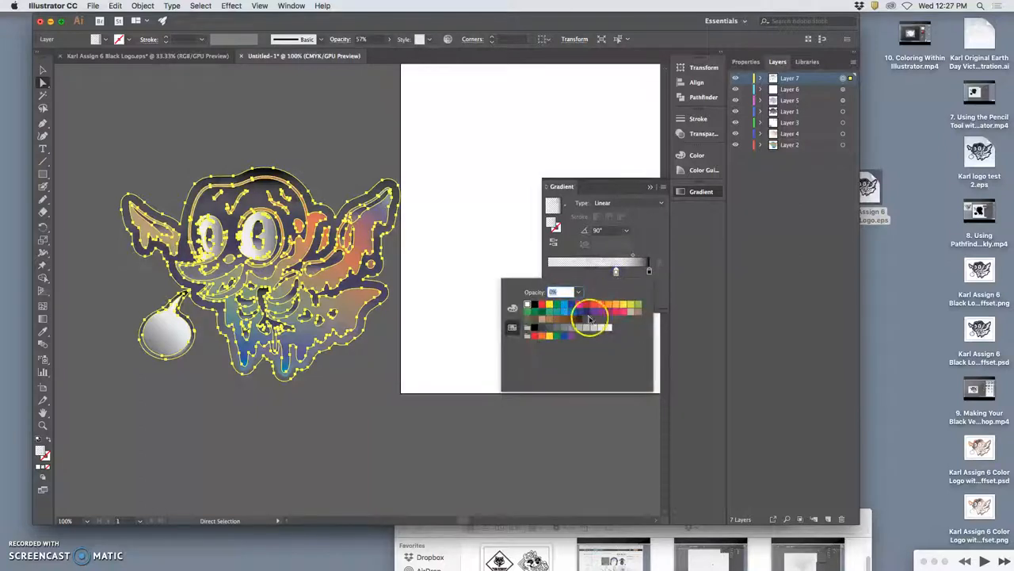
pyautogui.click(542, 327)
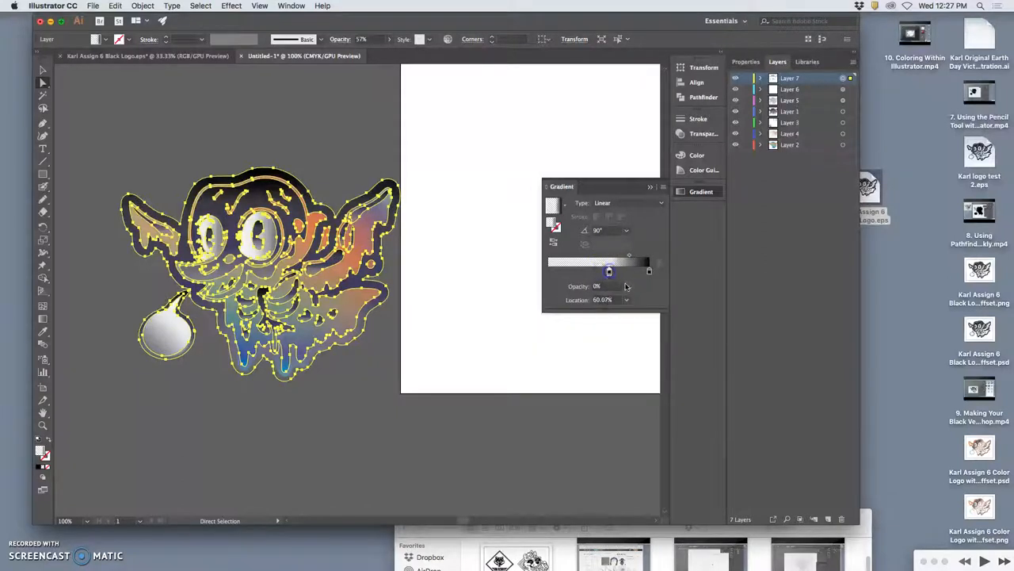
pyautogui.click(627, 287)
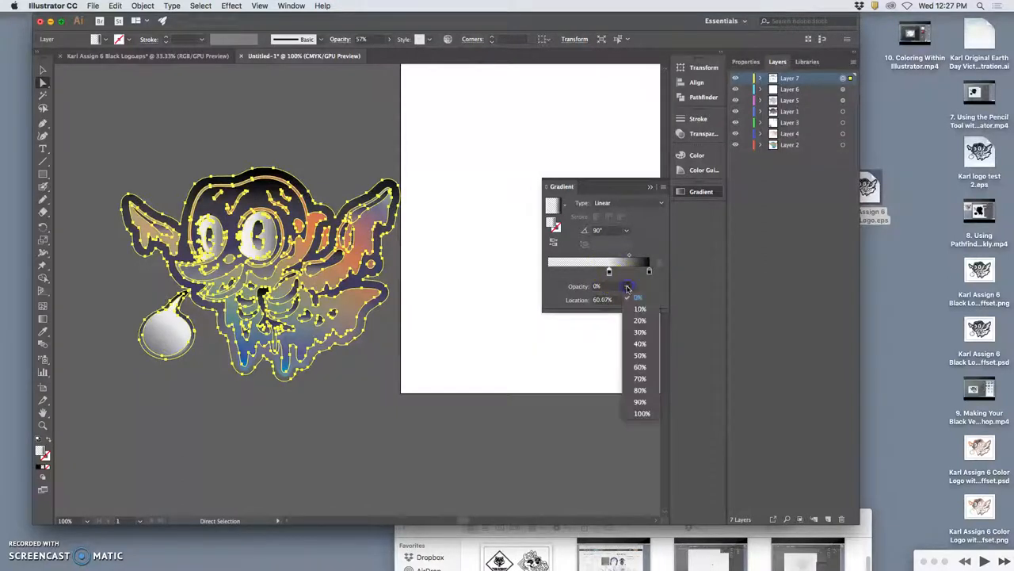
pyautogui.click(640, 343)
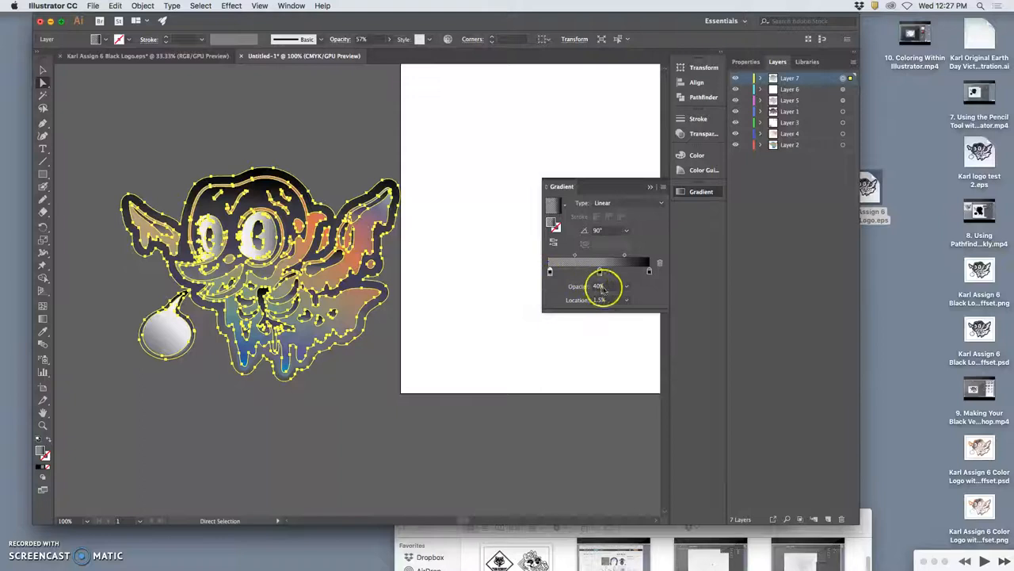
pyautogui.click(598, 286)
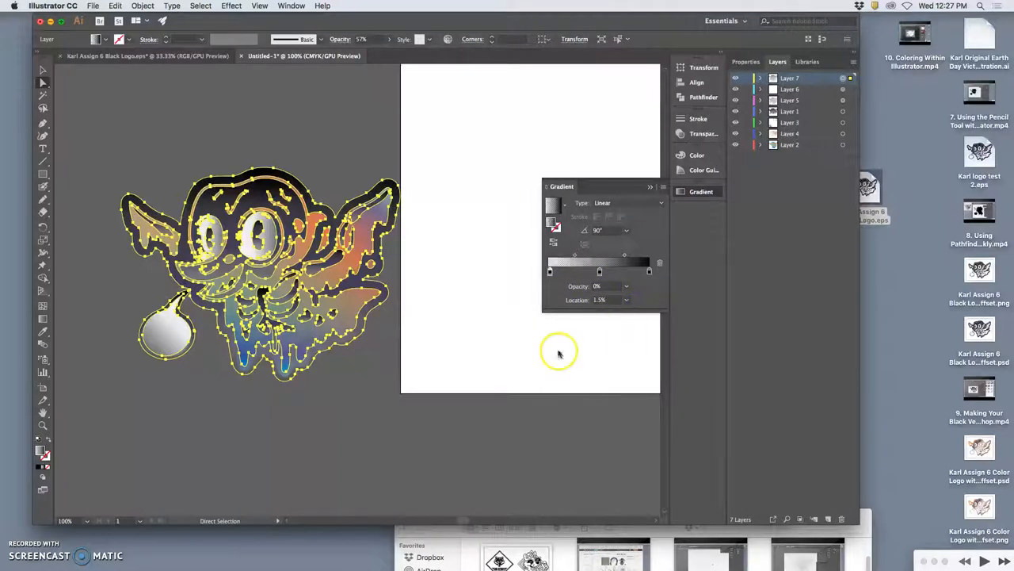
pyautogui.click(386, 391)
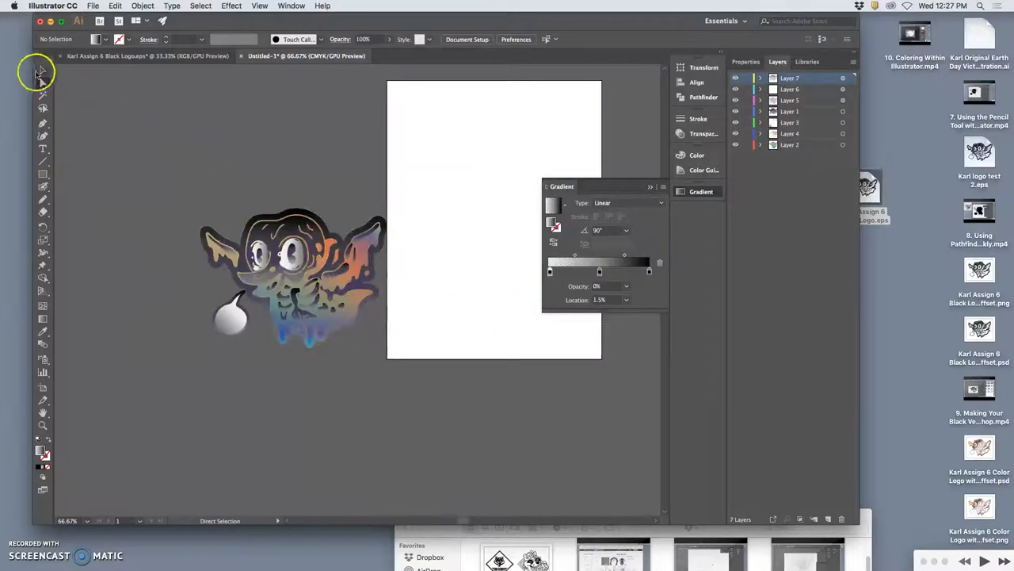
# Step: Switch to the Selection tool to move the creature logo onto the artboard
pyautogui.click(42, 70)
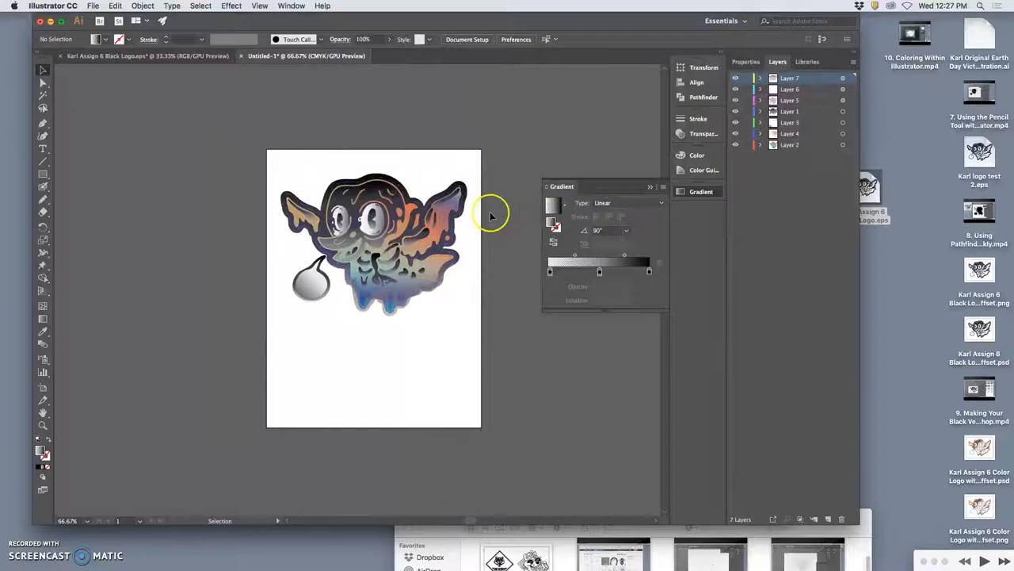
# Step: Save the logo as Illustrator EPS 'Karl Assign 6 Color Logo Vector', accepting EPS Options
pyautogui.click(93, 6)
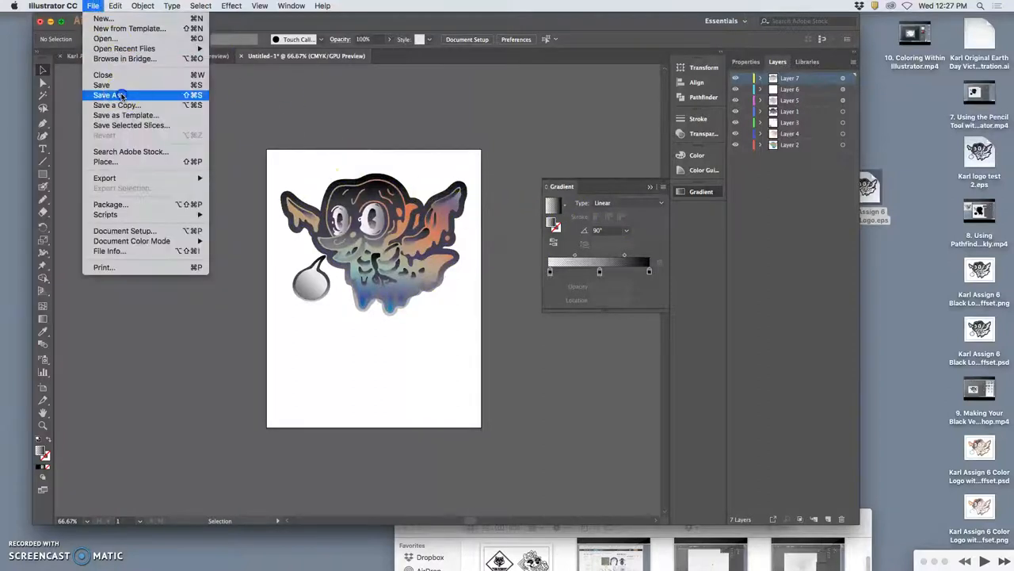
pyautogui.click(107, 95)
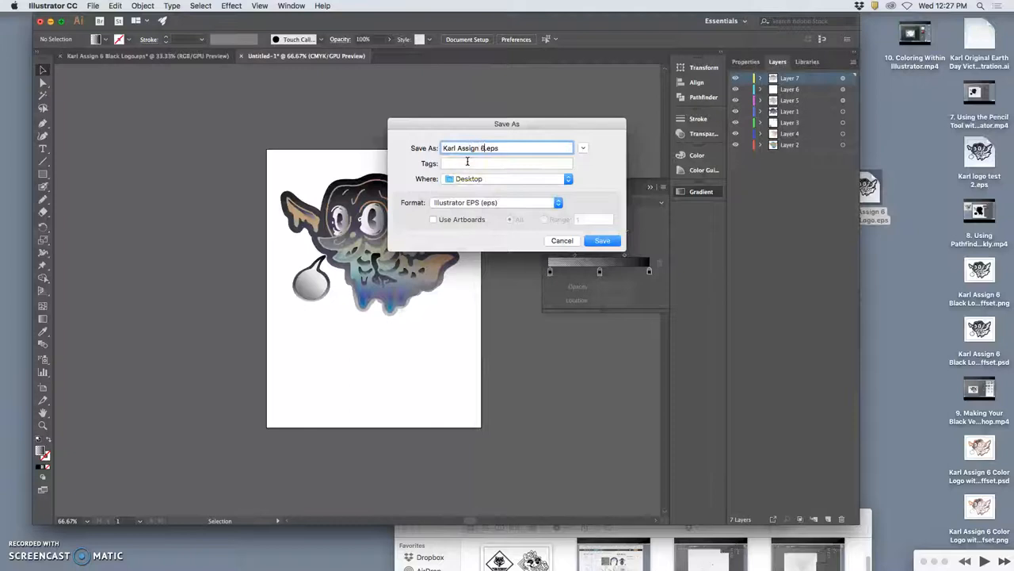
pyautogui.write('C')
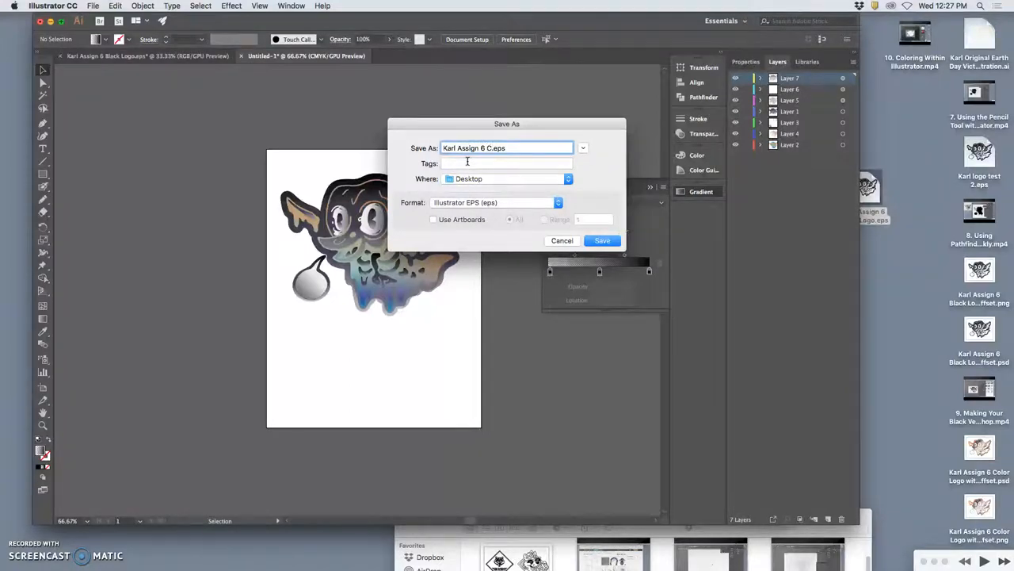
pyautogui.write('olor')
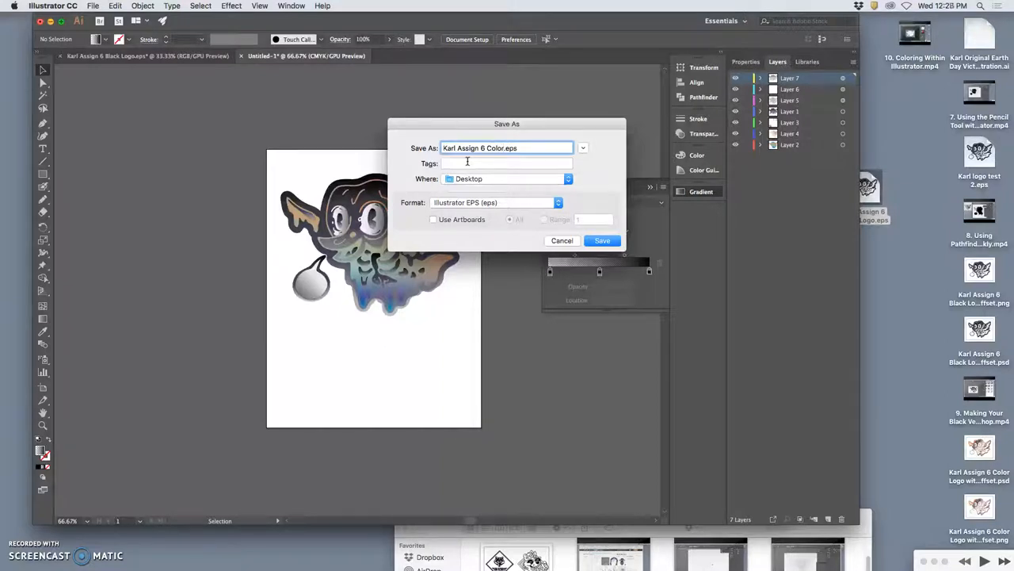
pyautogui.write('Logo')
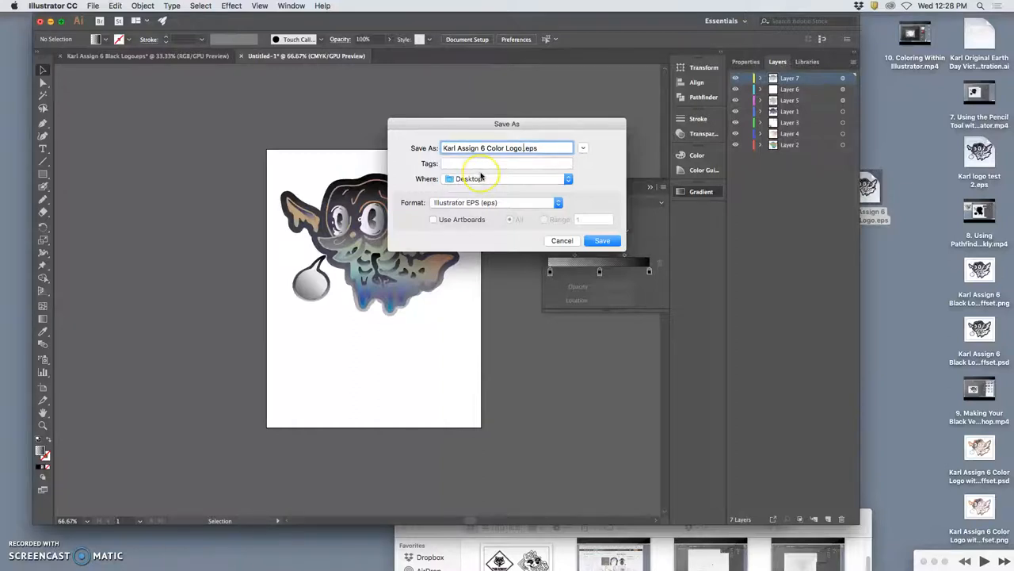
pyautogui.write('Vector')
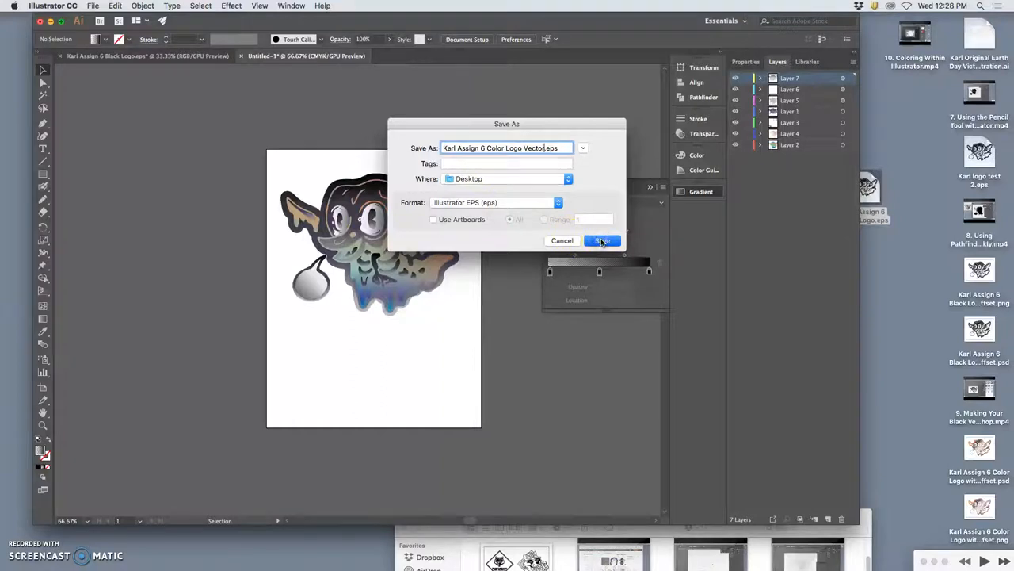
pyautogui.click(601, 240)
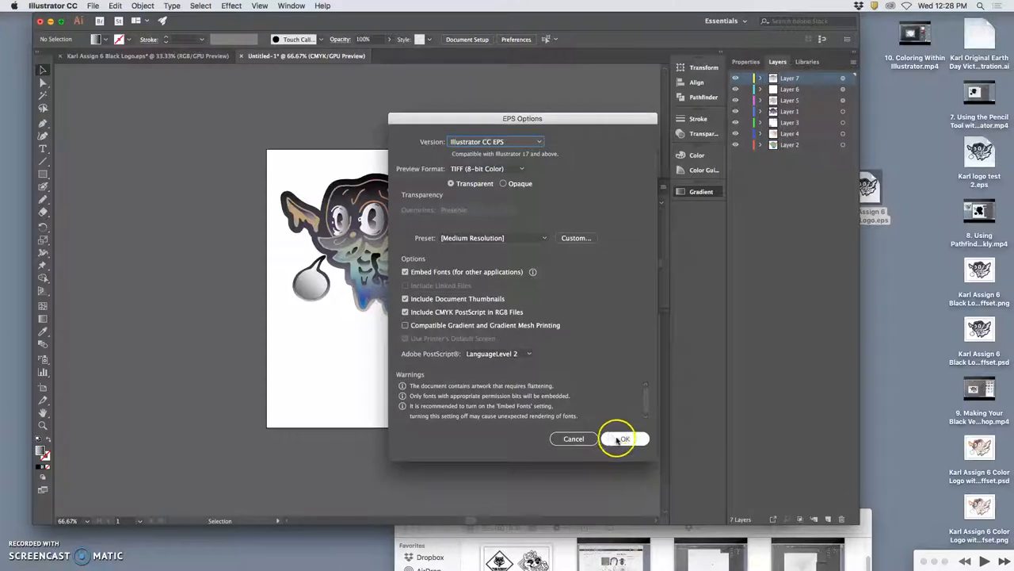
pyautogui.click(624, 438)
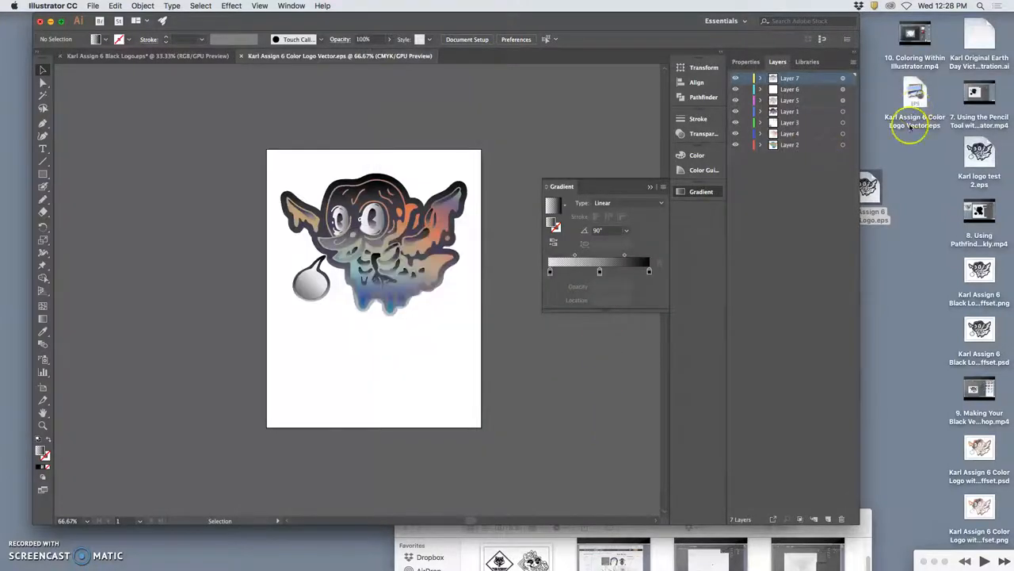
pyautogui.moveTo(475, 555)
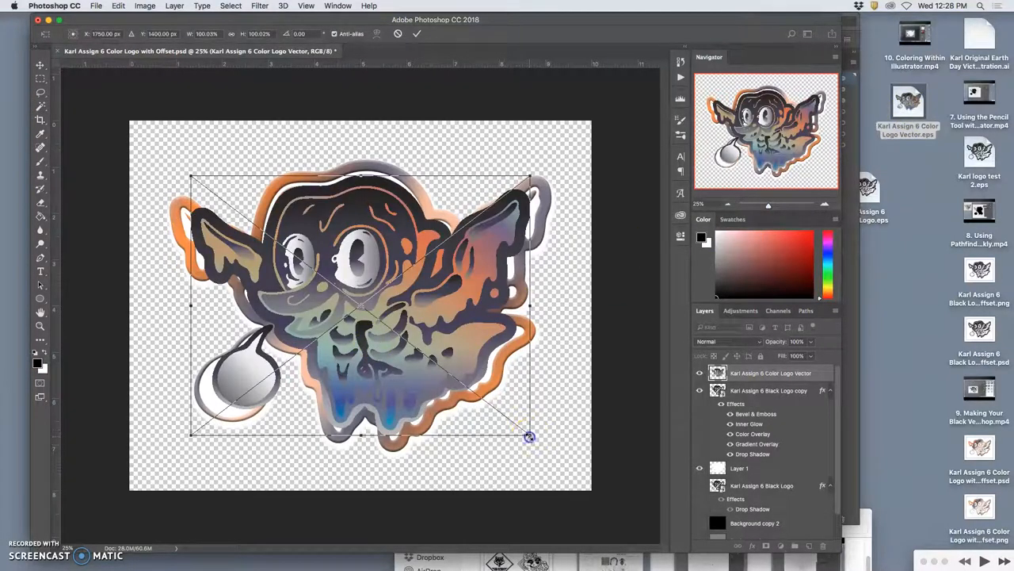
# Step: Scale the placed colour logo vector to match the black logo's outline
pyautogui.moveTo(530, 436); pyautogui.dragTo(547, 455)
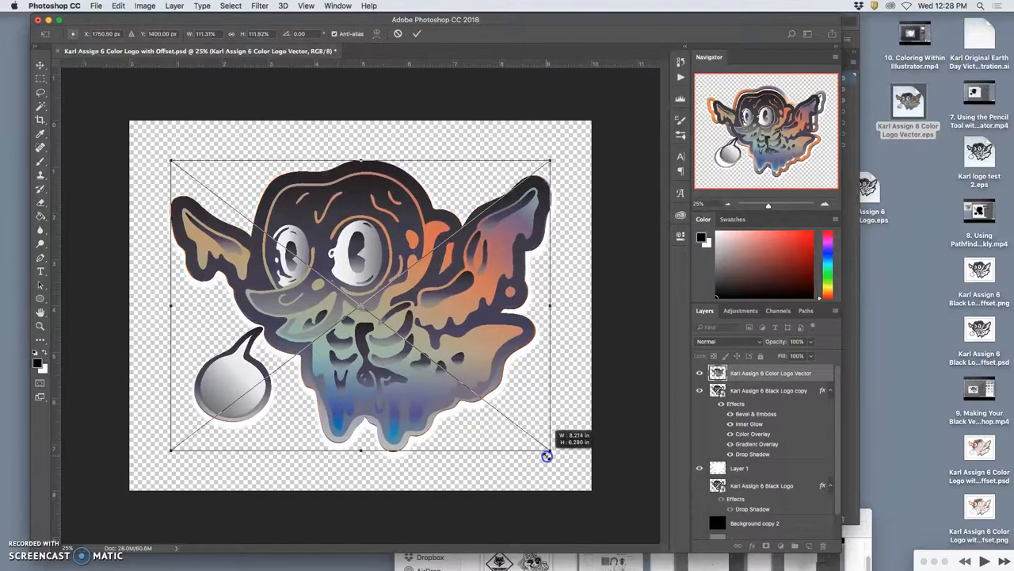
pyautogui.moveTo(547, 456); pyautogui.dragTo(549, 454)
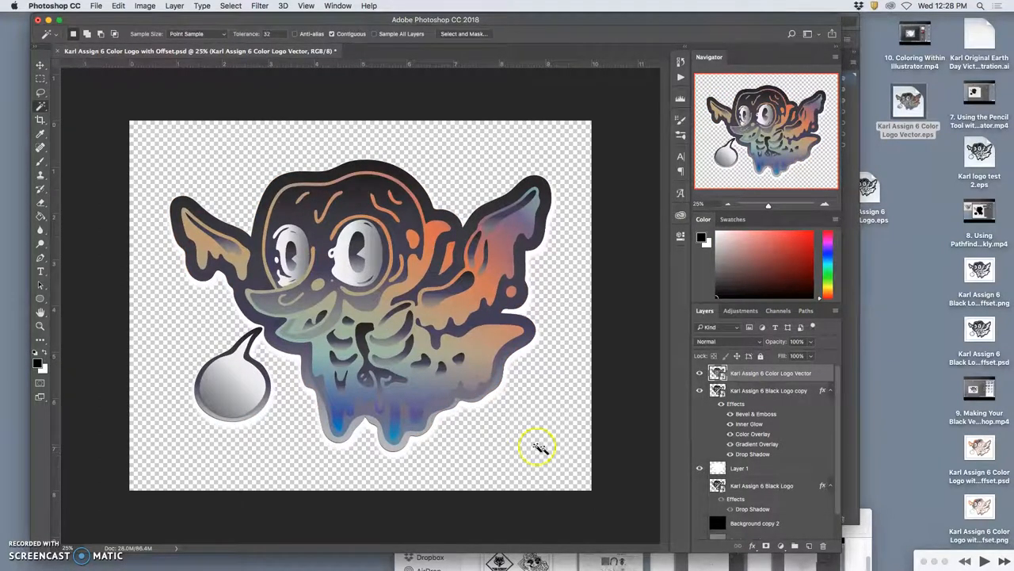
pyautogui.scroll(-3)
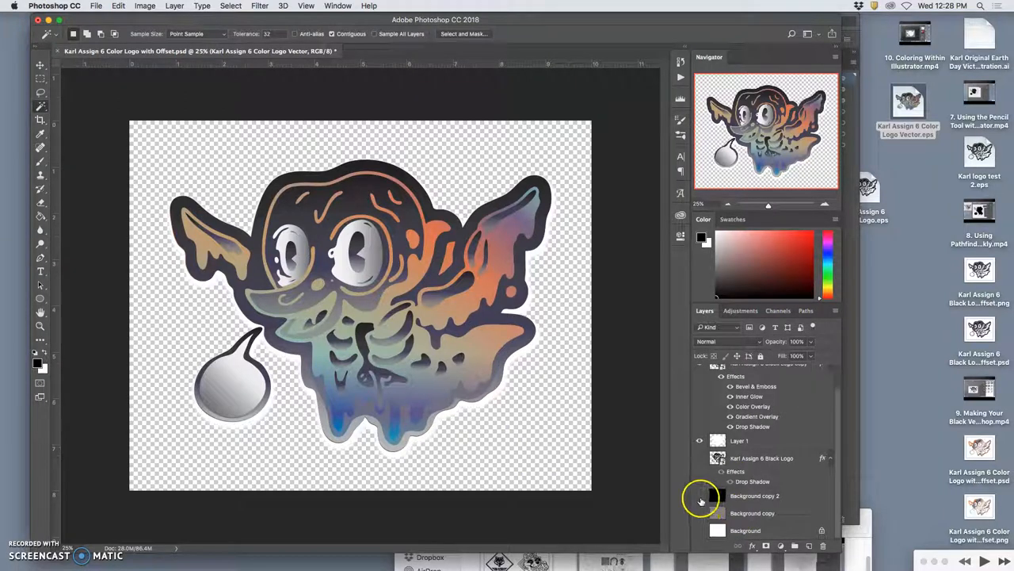
pyautogui.click(700, 496)
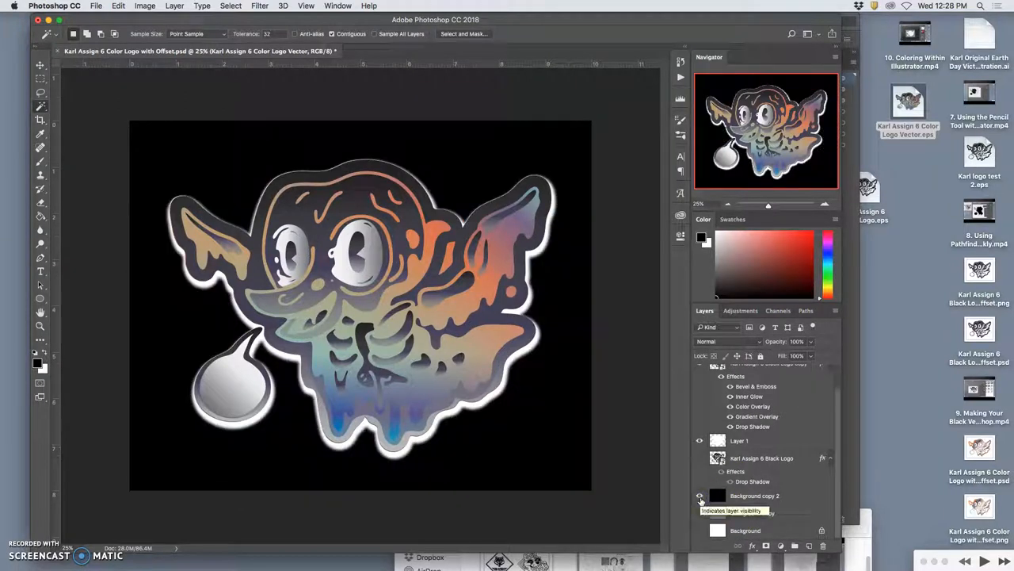
pyautogui.click(699, 495)
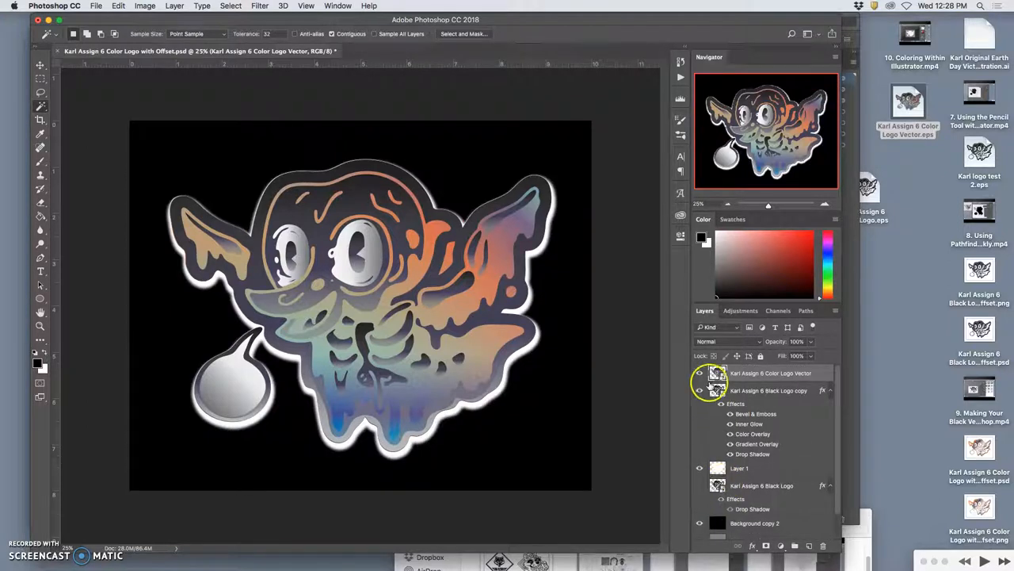
# Step: Toggle the colour logo layer's visibility to compare, then hide the black background
pyautogui.click(699, 372)
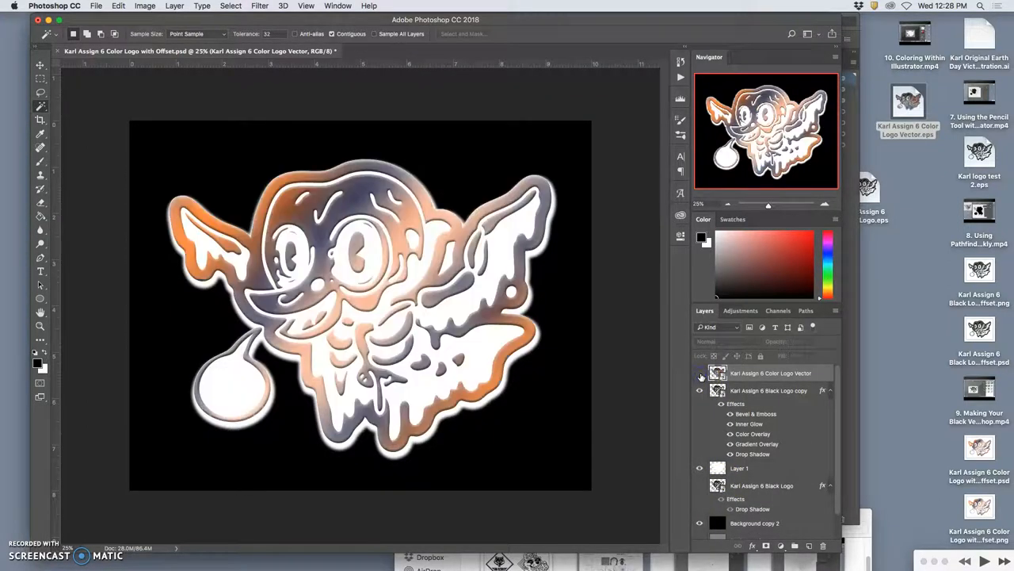
pyautogui.click(700, 373)
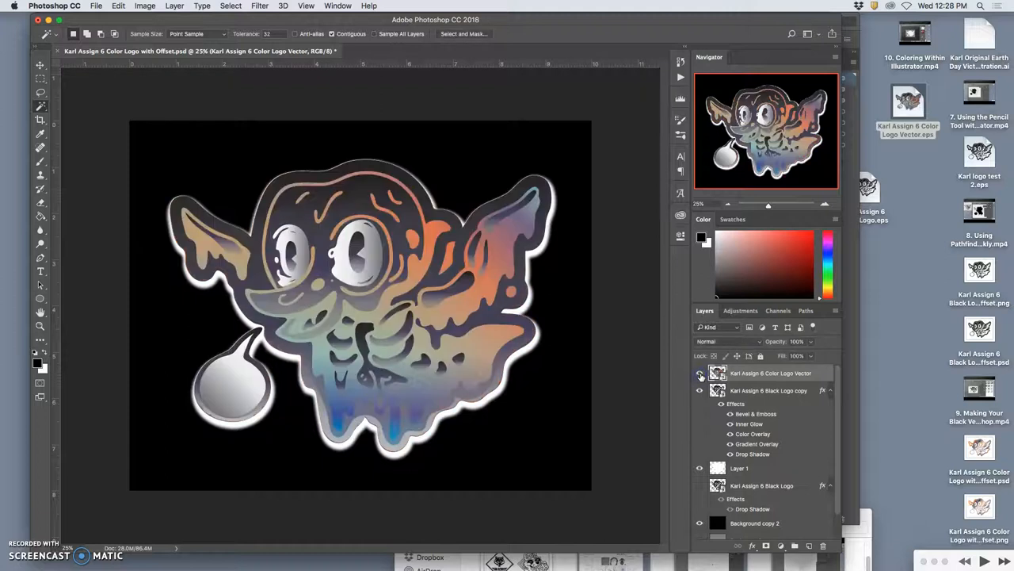
pyautogui.click(700, 373)
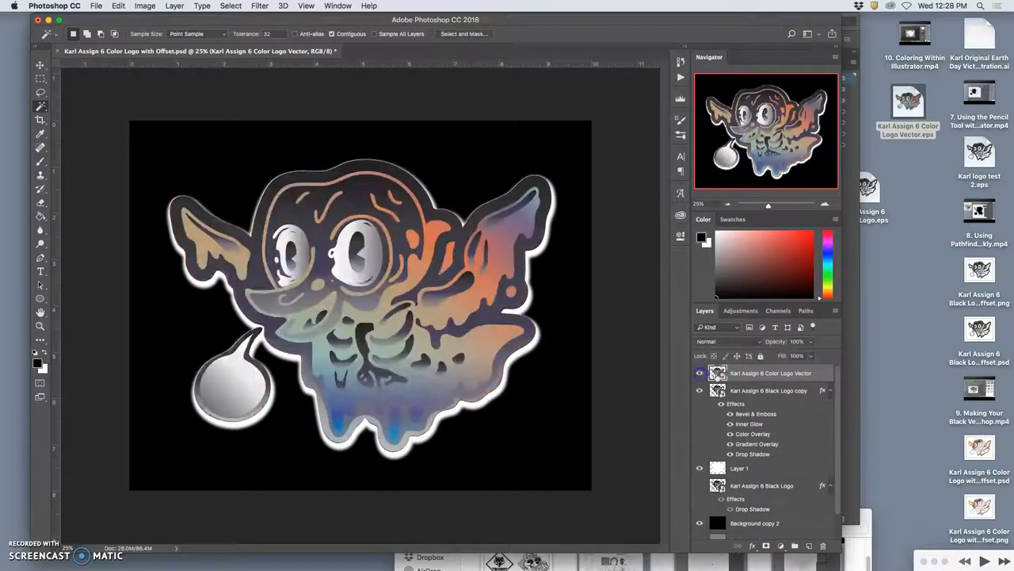
pyautogui.click(39, 66)
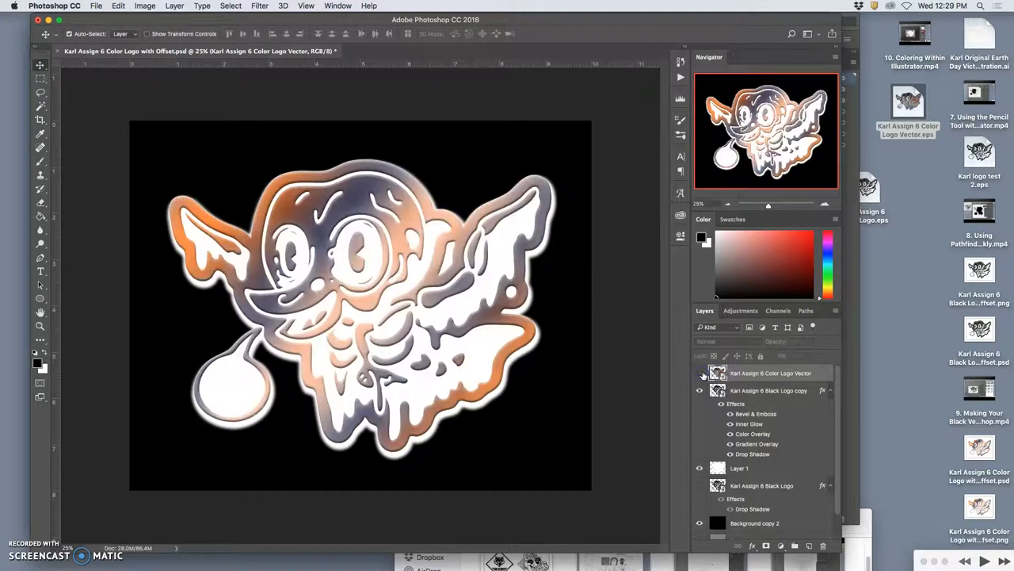
pyautogui.moveTo(699, 373)
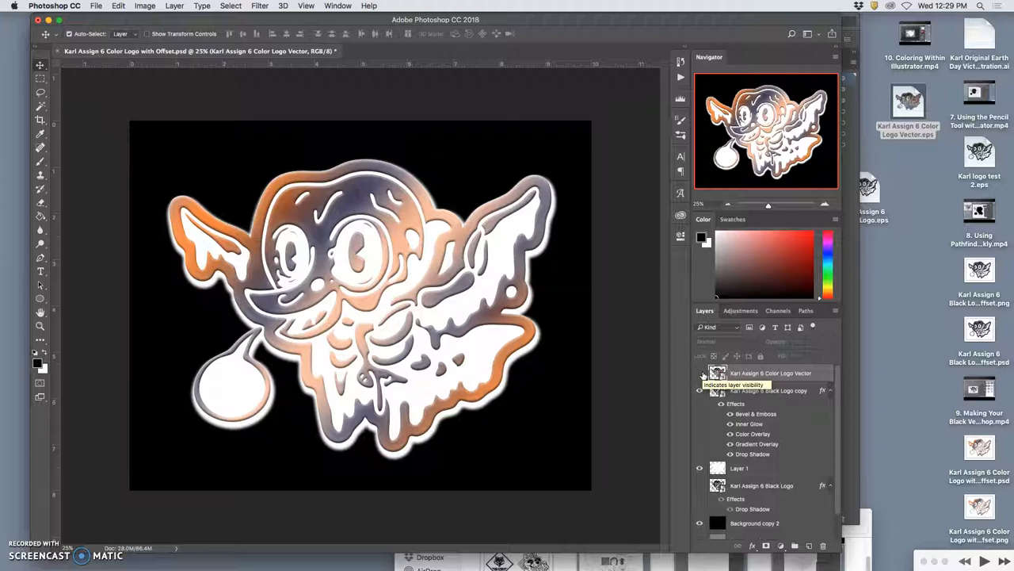
pyautogui.click(700, 373)
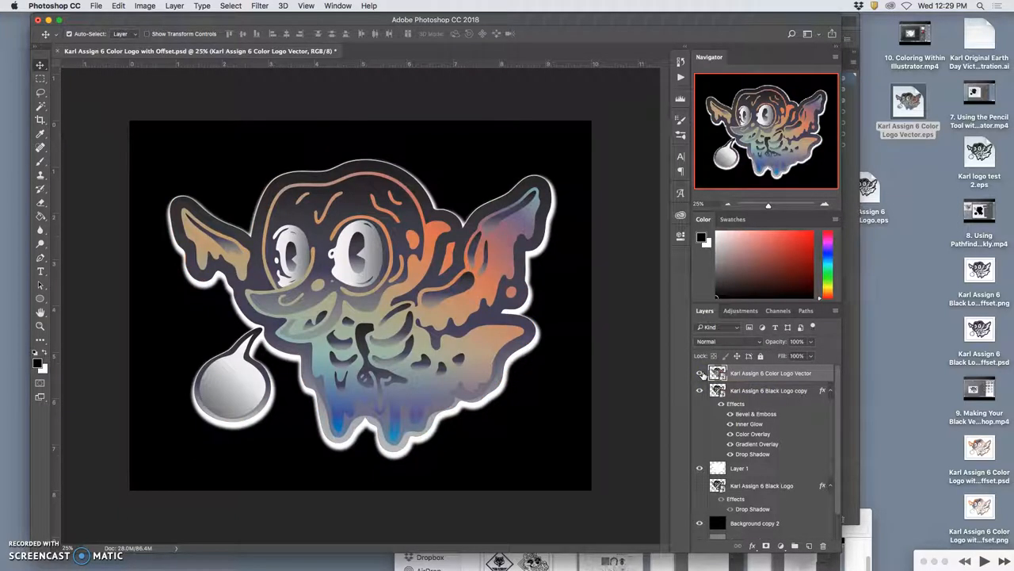
pyautogui.click(699, 372)
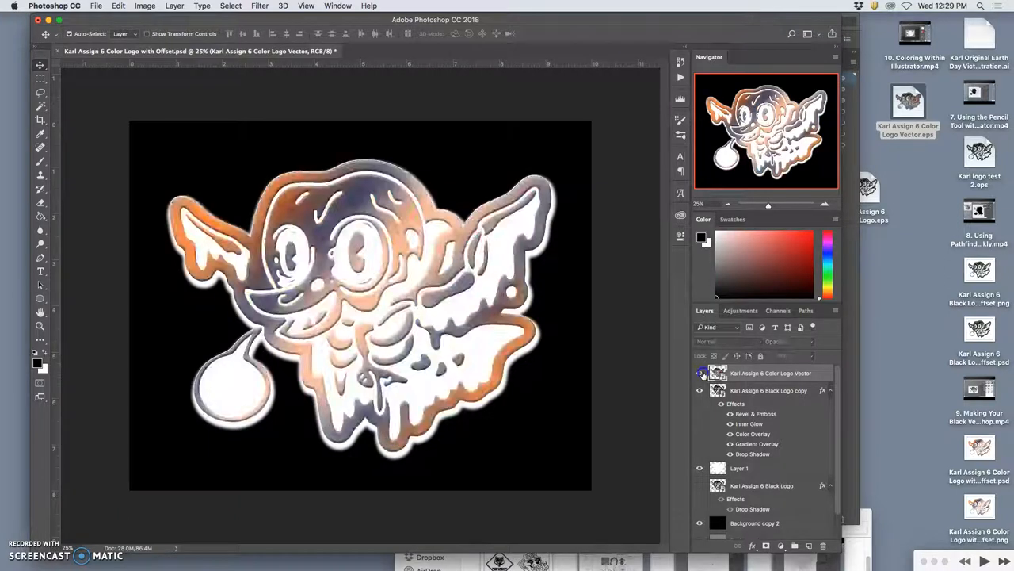
pyautogui.click(700, 373)
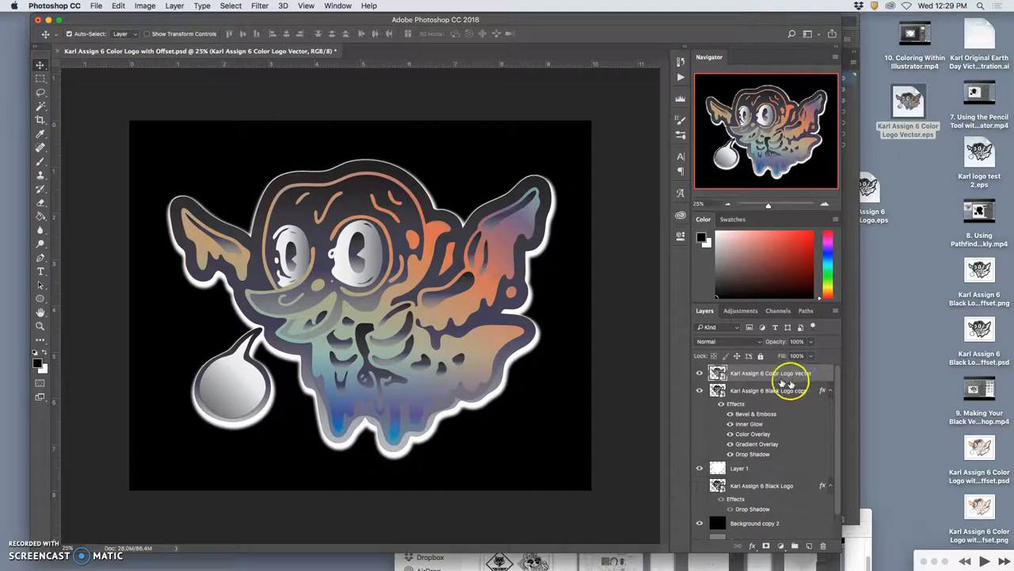
pyautogui.click(769, 390)
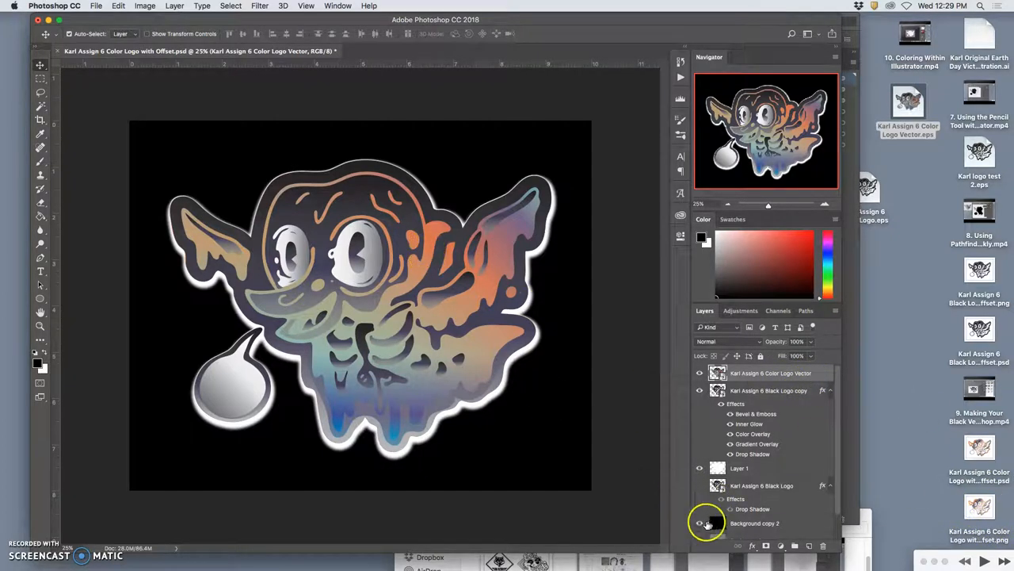
pyautogui.click(700, 524)
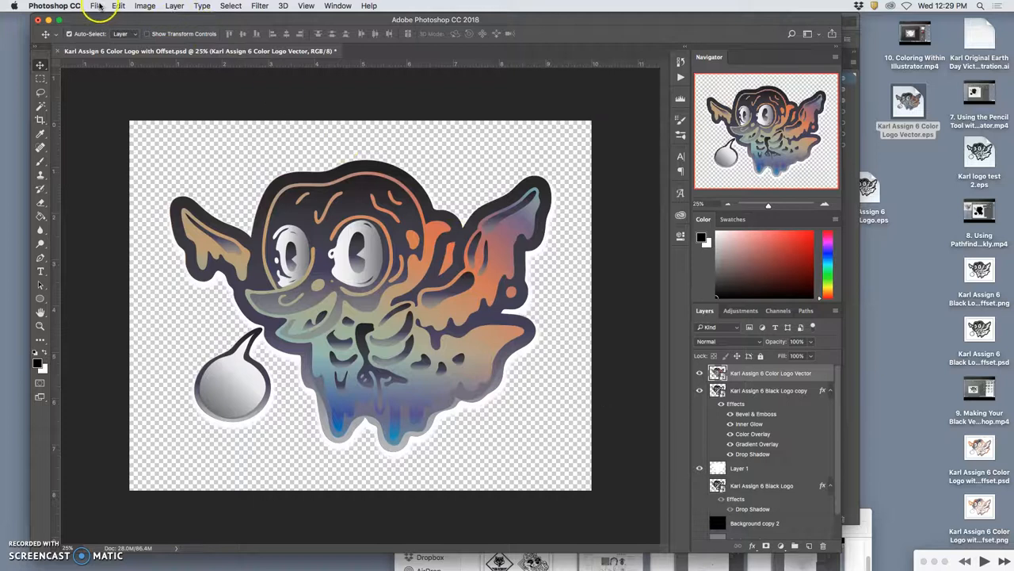
pyautogui.moveTo(385, 154)
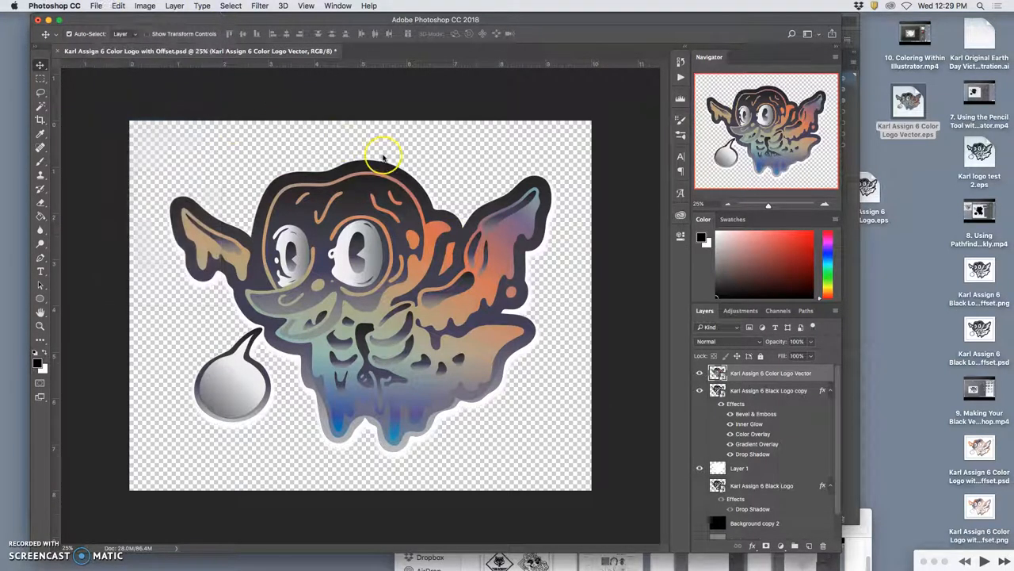
# Step: Save a PNG copy of the composited logo to the Desktop via Save As
pyautogui.press('cmd+shift+s')
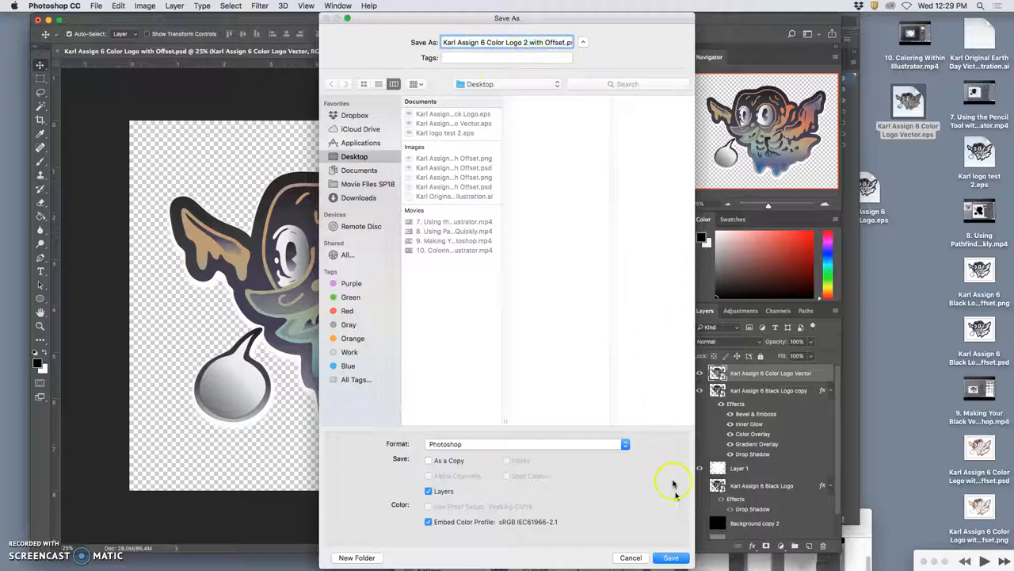
pyautogui.click(525, 444)
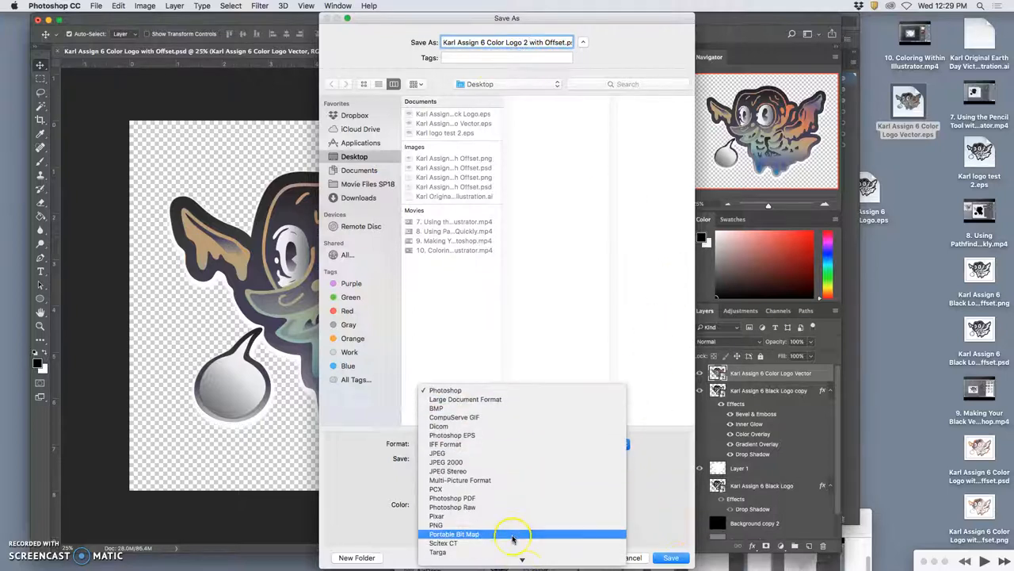
pyautogui.click(436, 524)
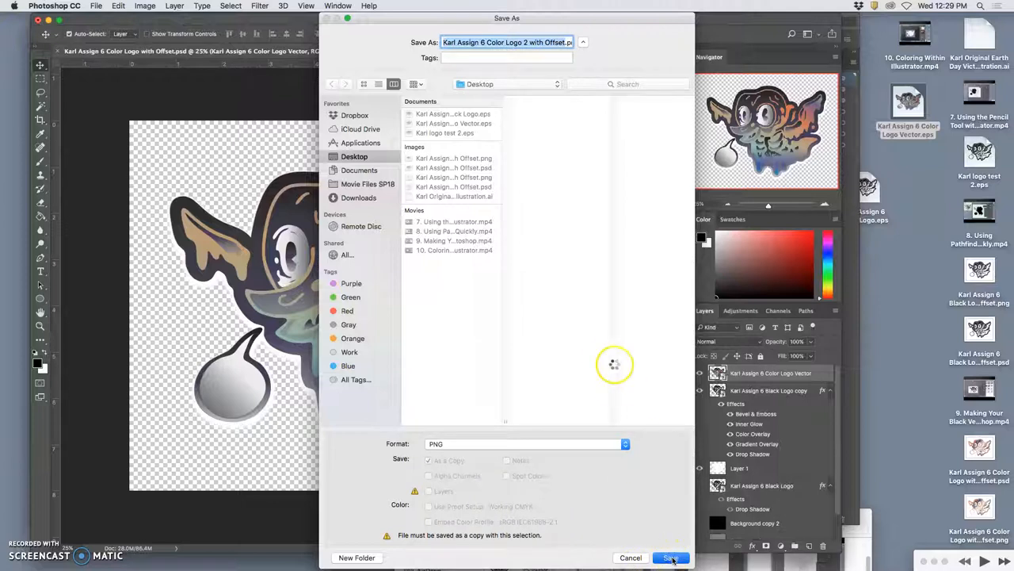
pyautogui.click(670, 557)
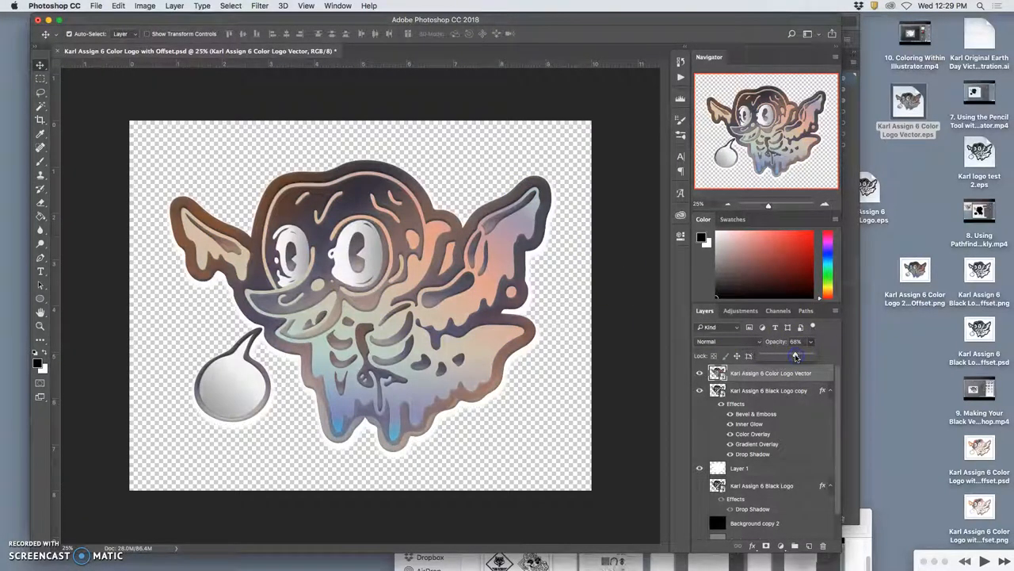
# Step: Drag the Color Logo Vector layer's opacity down to about 79%
pyautogui.moveTo(796, 355); pyautogui.dragTo(785, 355)
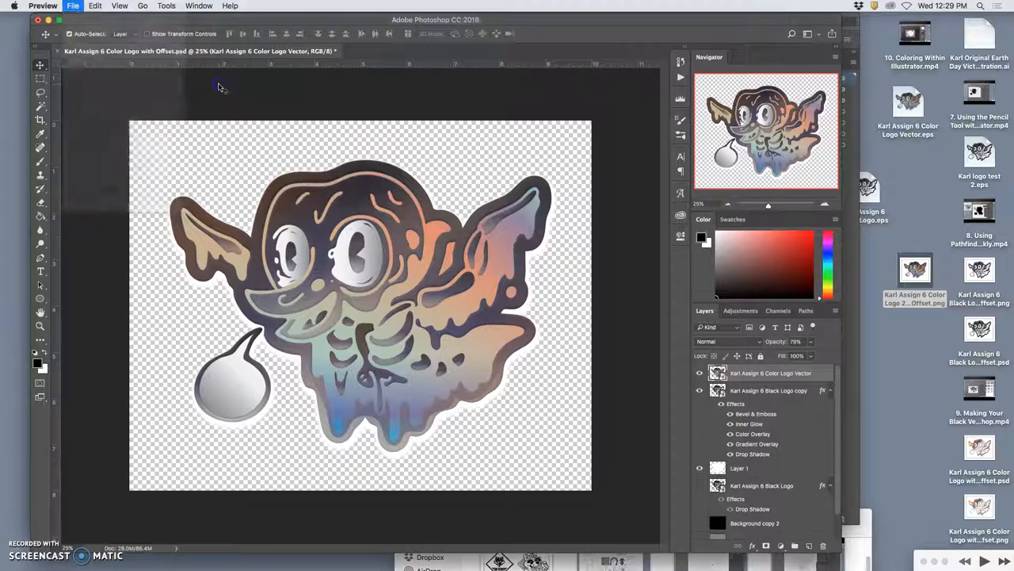
pyautogui.click(73, 5)
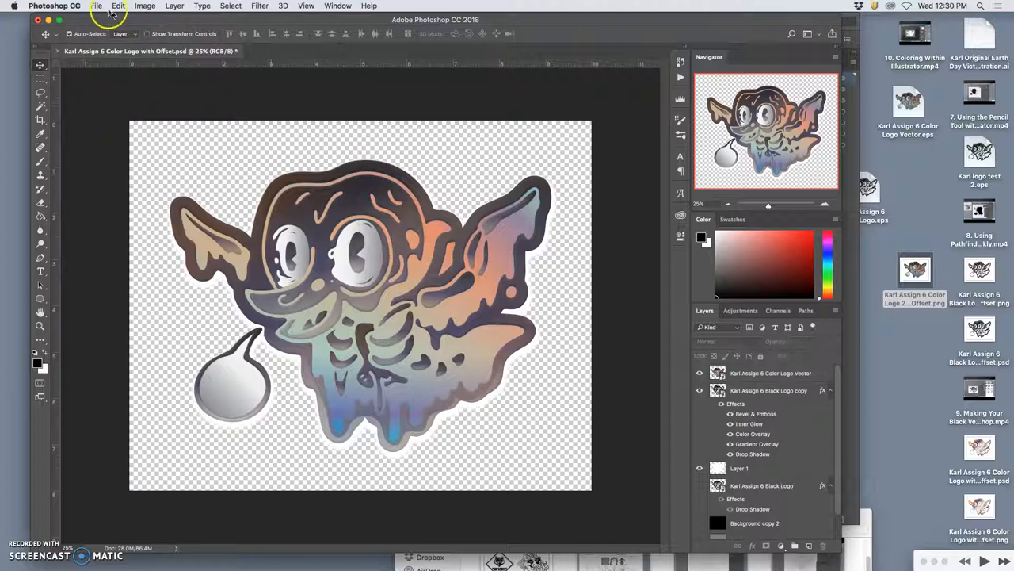
pyautogui.moveTo(363, 218)
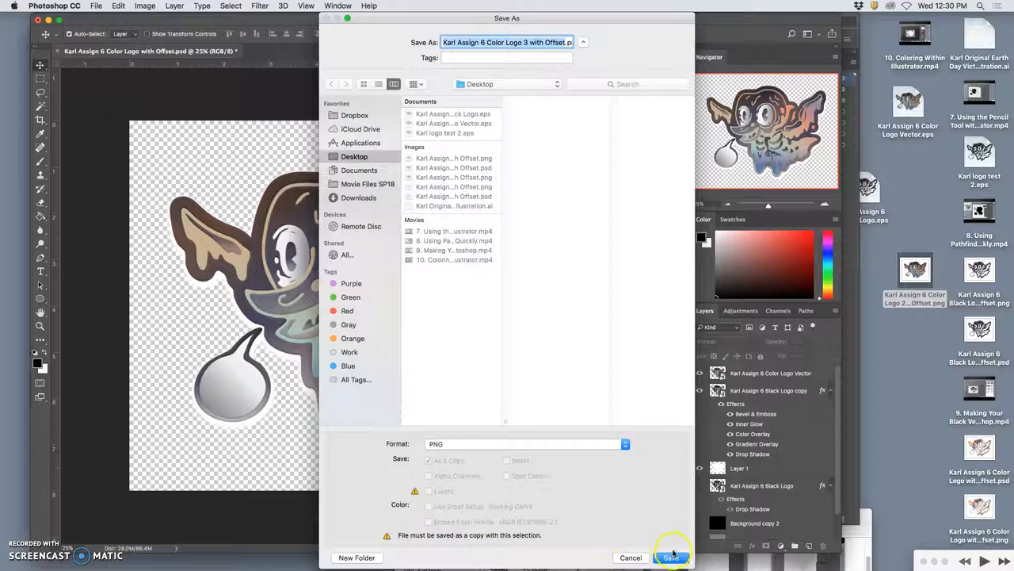
# Step: Save 'Color Logo 3 with Offset' as PNG, accepting the PNG Format Options
pyautogui.click(671, 558)
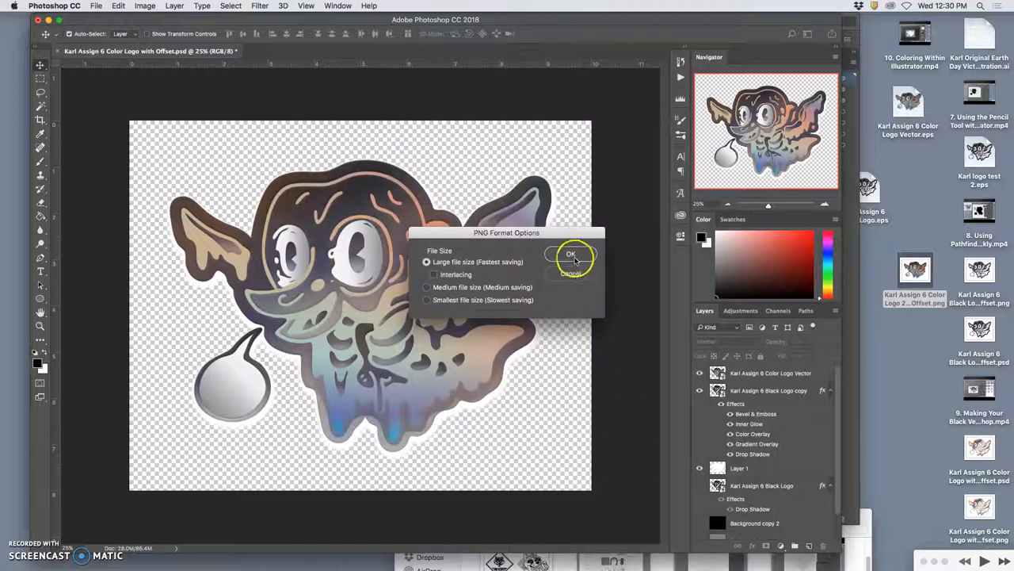
pyautogui.click(571, 254)
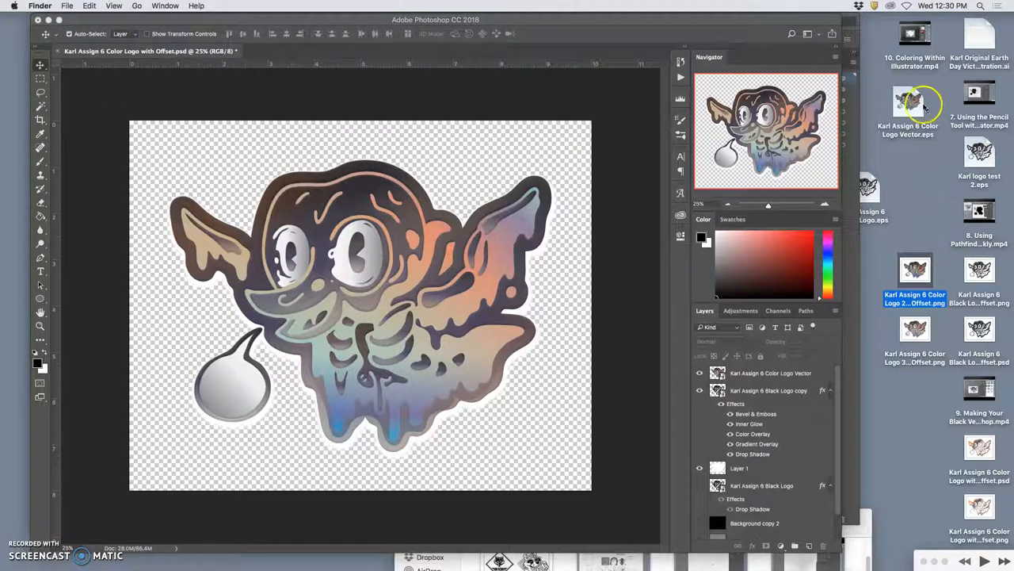
# Step: Open the Color Logo 2 and Color Logo 3 PNGs in Preview, compare them, then close
pyautogui.click(915, 331)
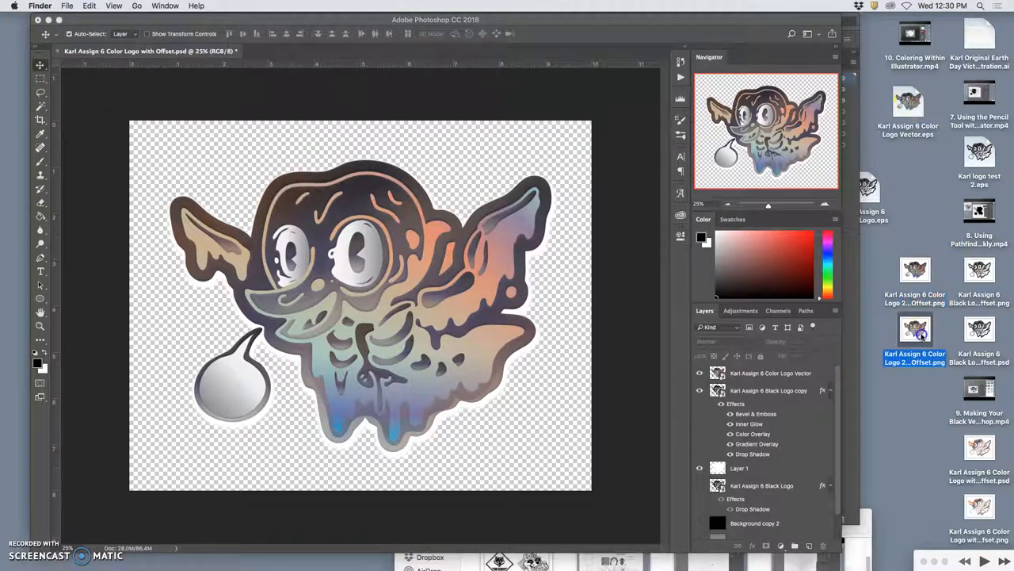
pyautogui.doubleClick(916, 267)
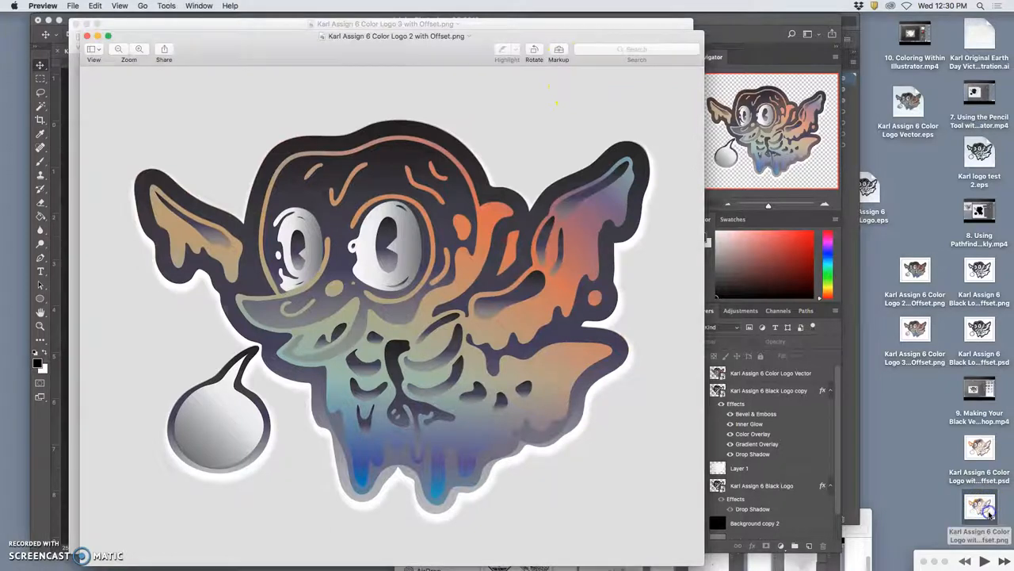
pyautogui.doubleClick(980, 511)
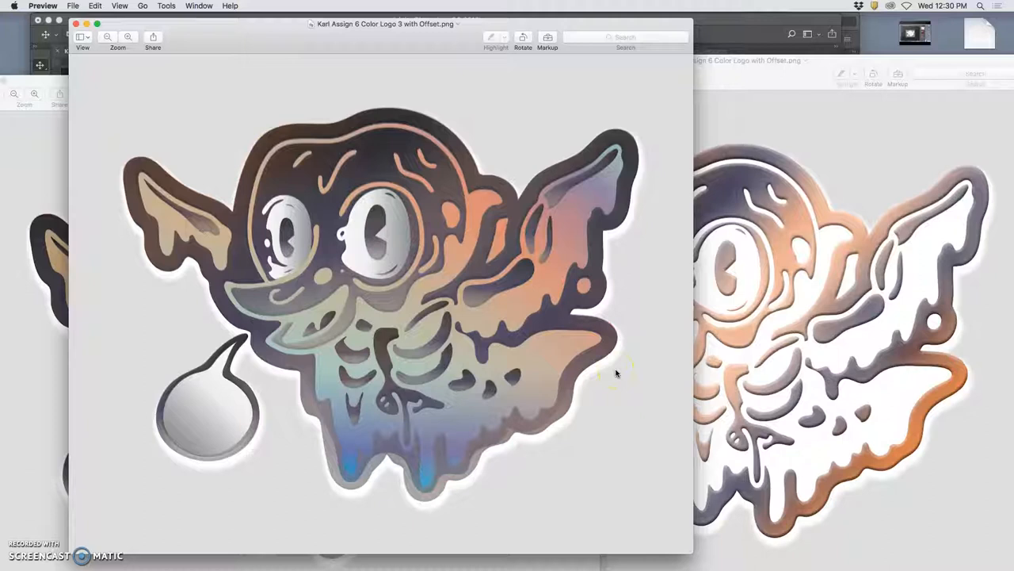
pyautogui.moveTo(158, 69)
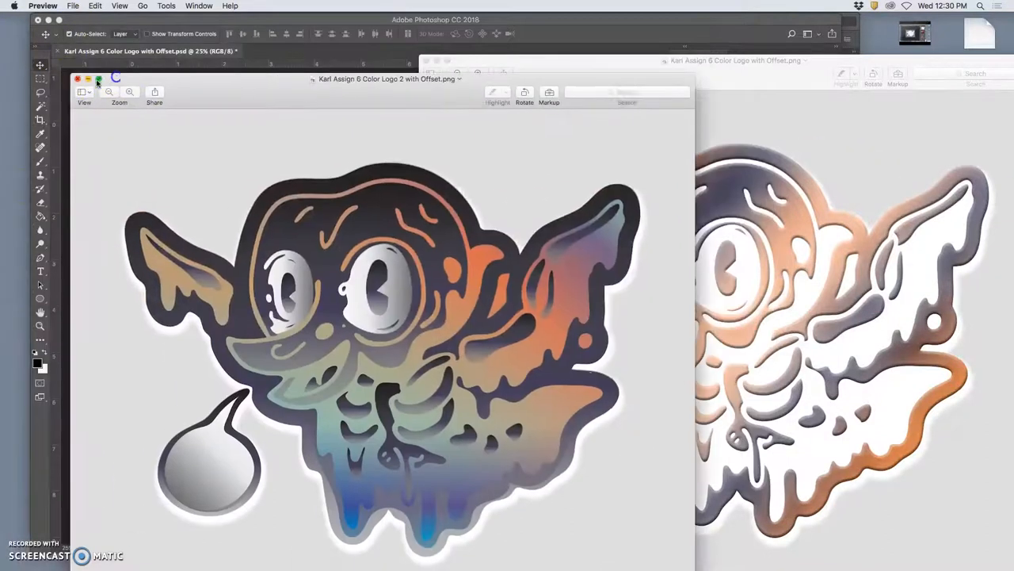
pyautogui.click(78, 78)
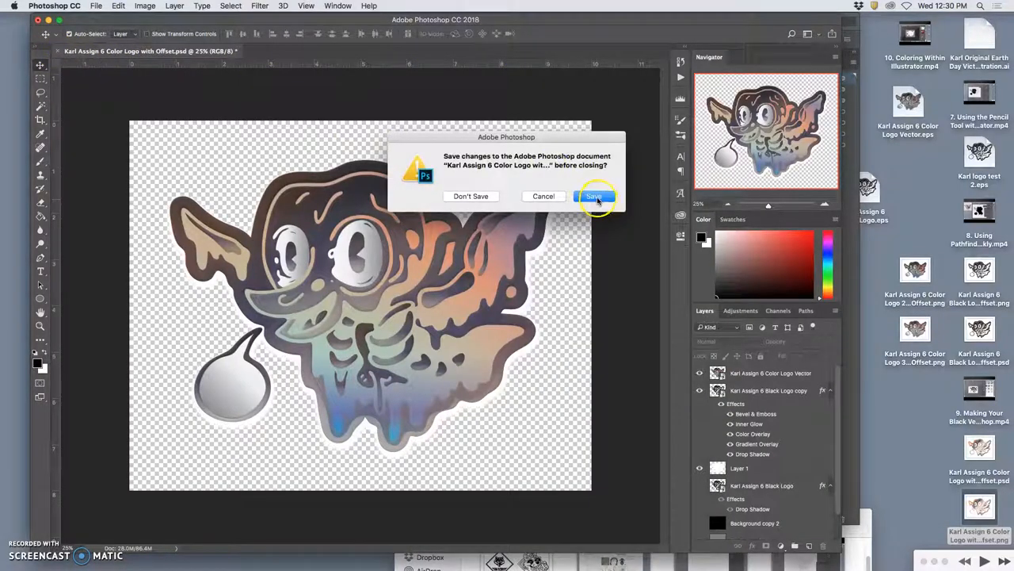
# Step: Save the Photoshop document, launch Chrome, and re-export Color Logo 3 as PNG over the desktop file
pyautogui.click(594, 195)
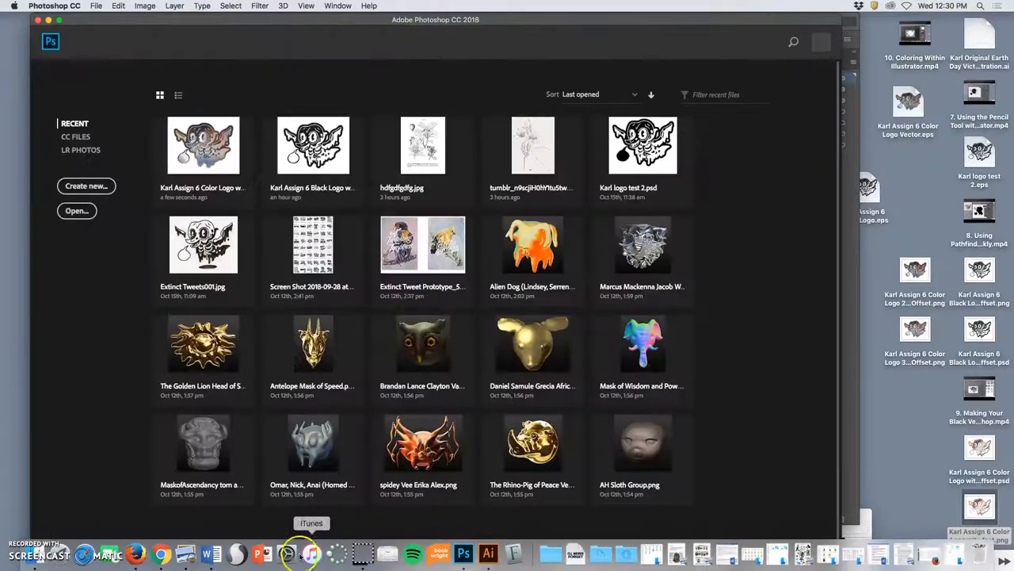
pyautogui.moveTo(161, 552)
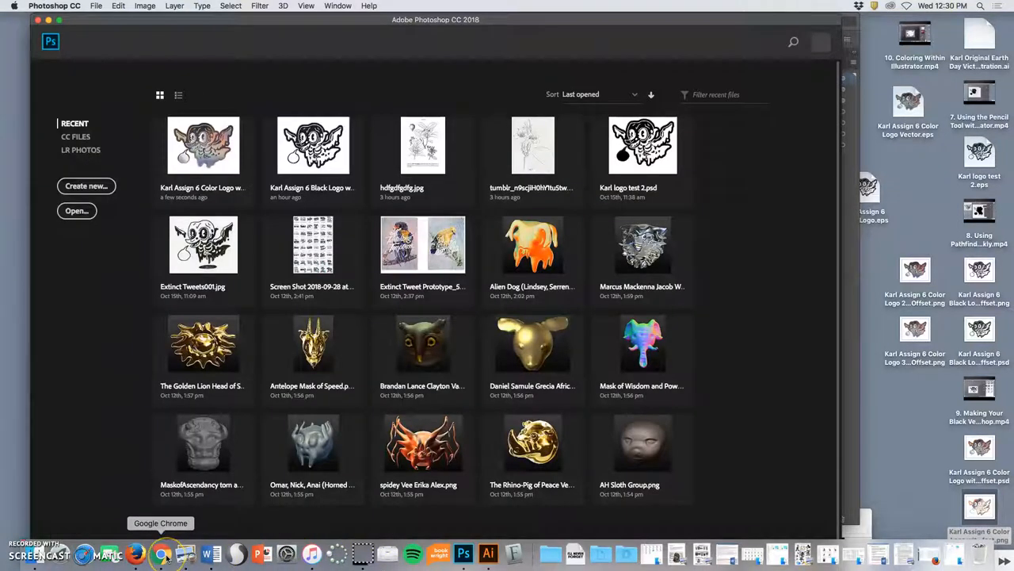
pyautogui.click(161, 552)
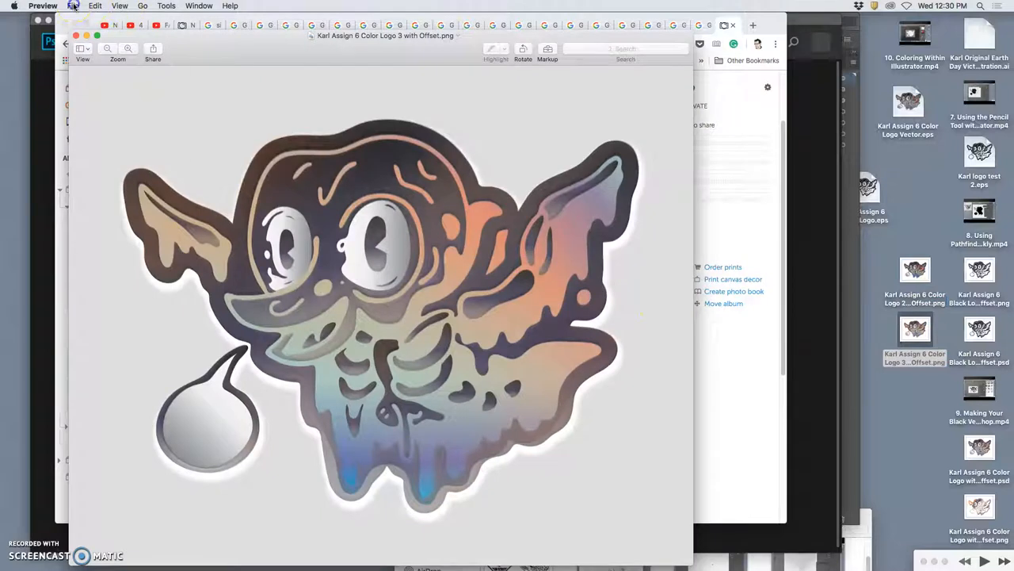
pyautogui.click(73, 6)
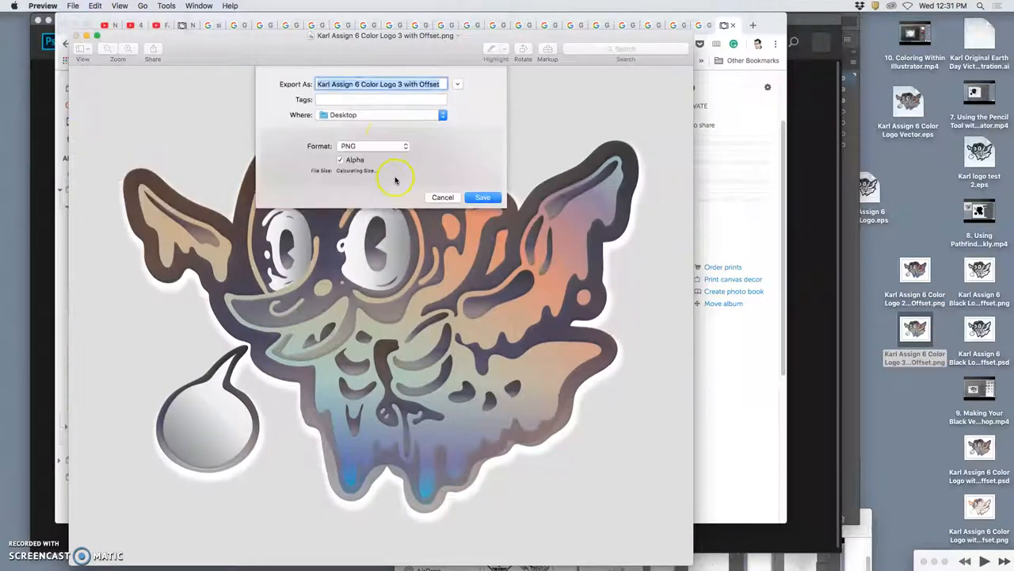
pyautogui.click(483, 197)
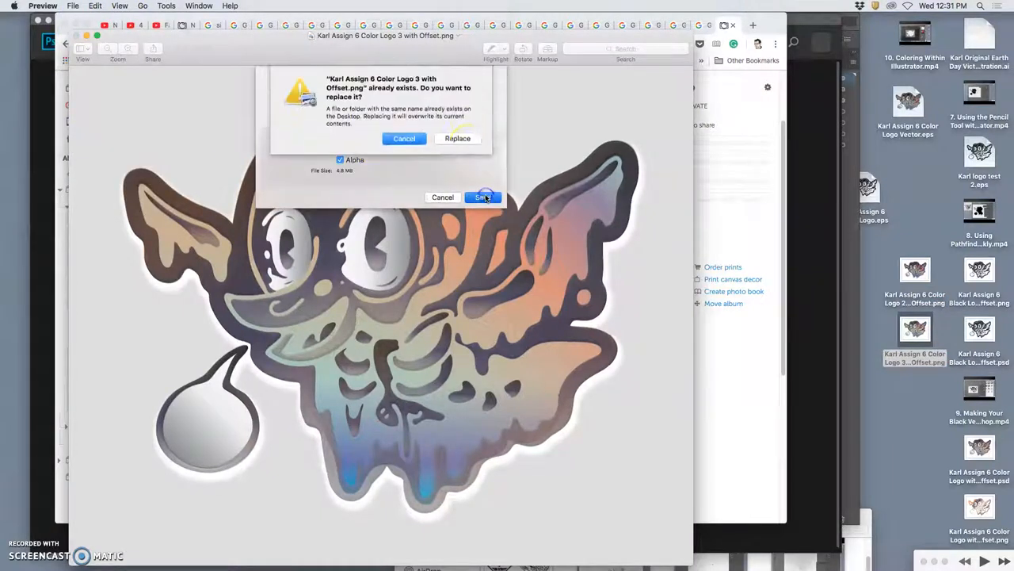
pyautogui.click(457, 138)
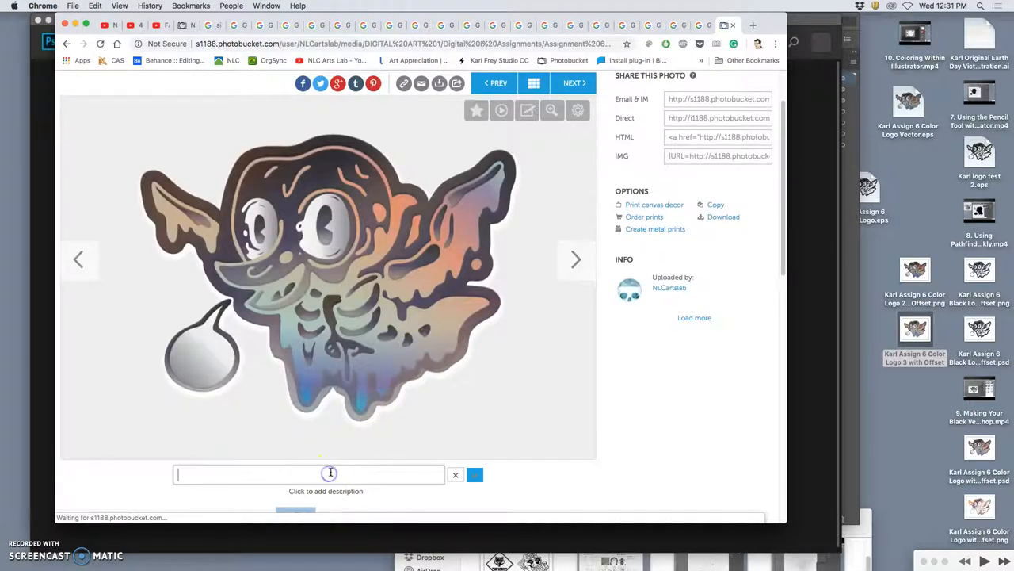
# Step: Enter 'FA18' as the uploaded creature logo's Photobucket description and confirm it
pyautogui.write('FA18 Karl 3')
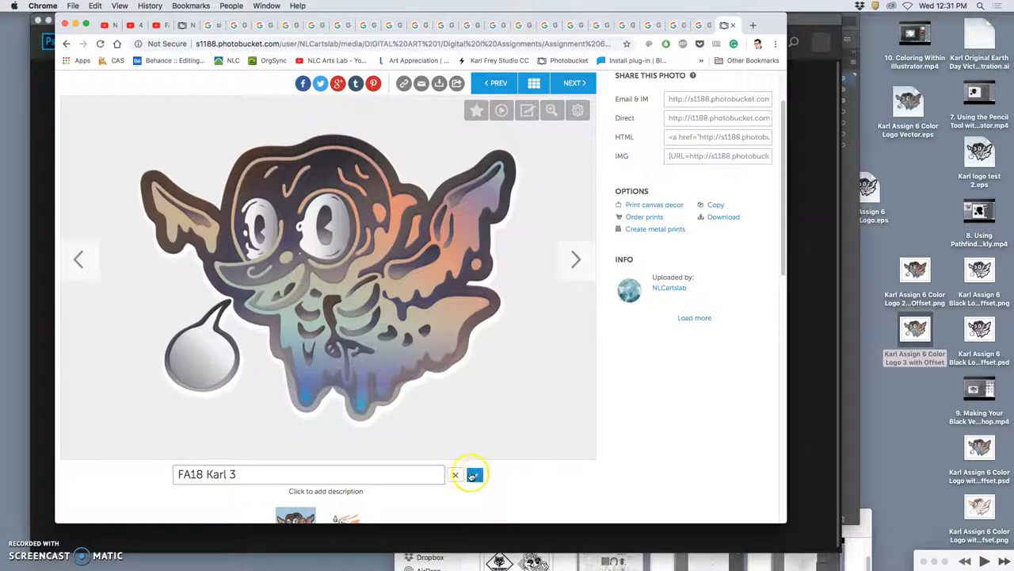
pyautogui.click(473, 474)
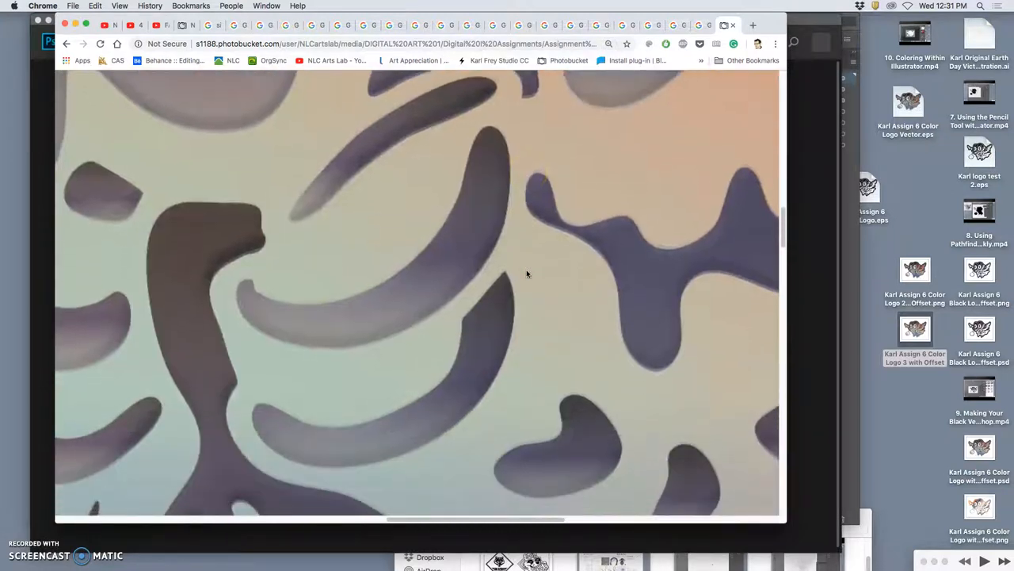
pyautogui.scroll(-3)
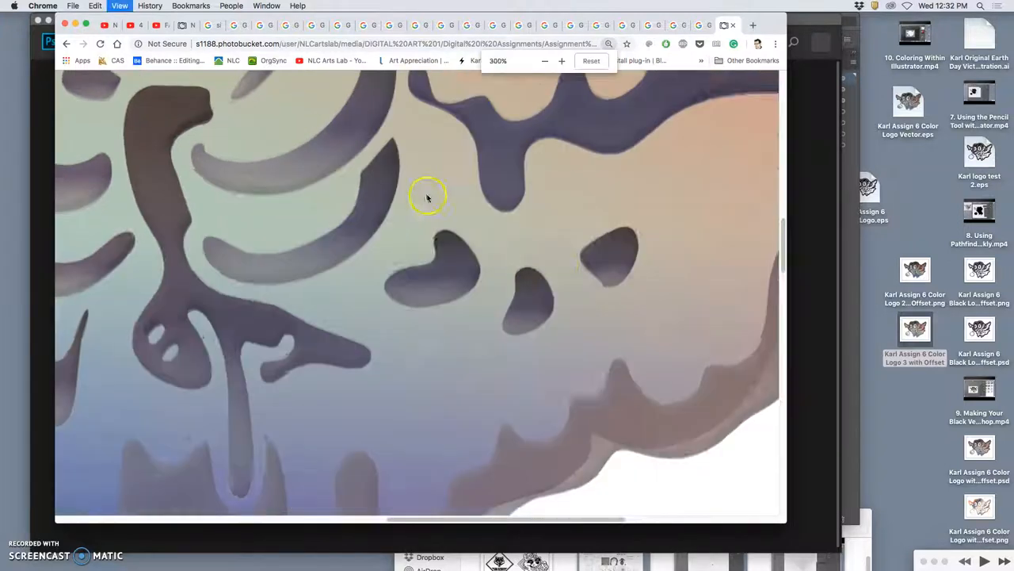
pyautogui.click(545, 61)
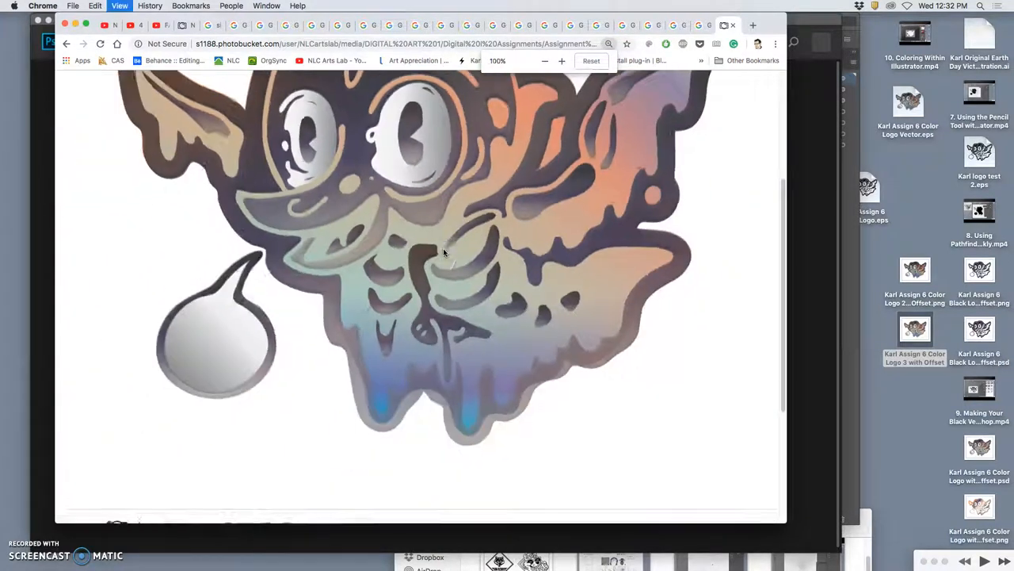
pyautogui.click(544, 61)
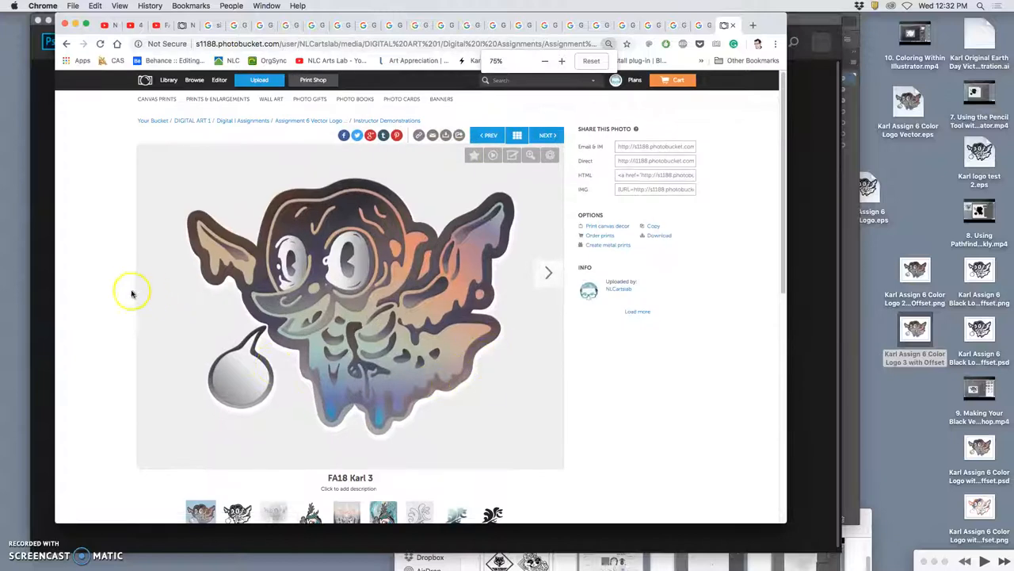
pyautogui.scroll(-3)
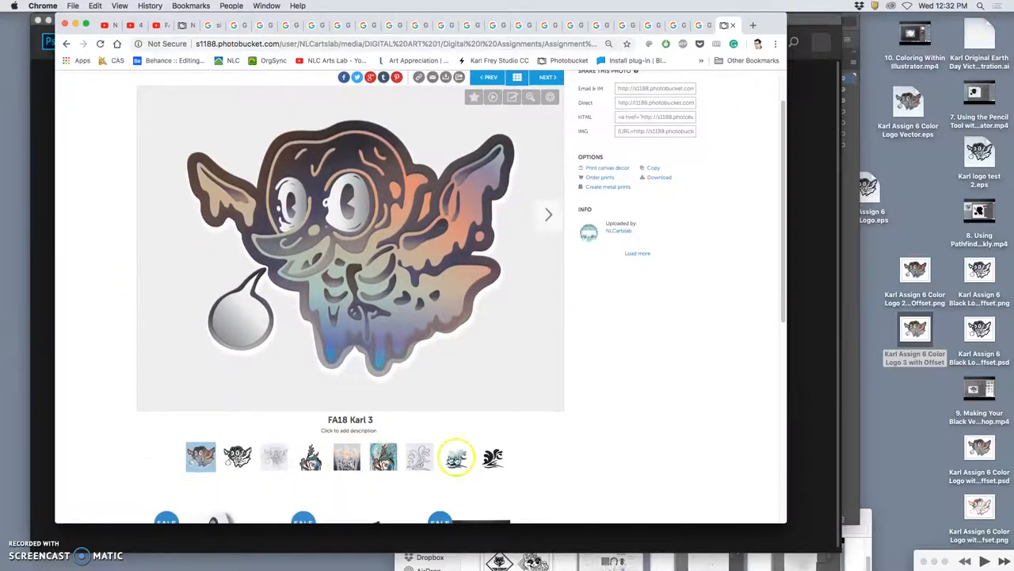
pyautogui.moveTo(533, 336)
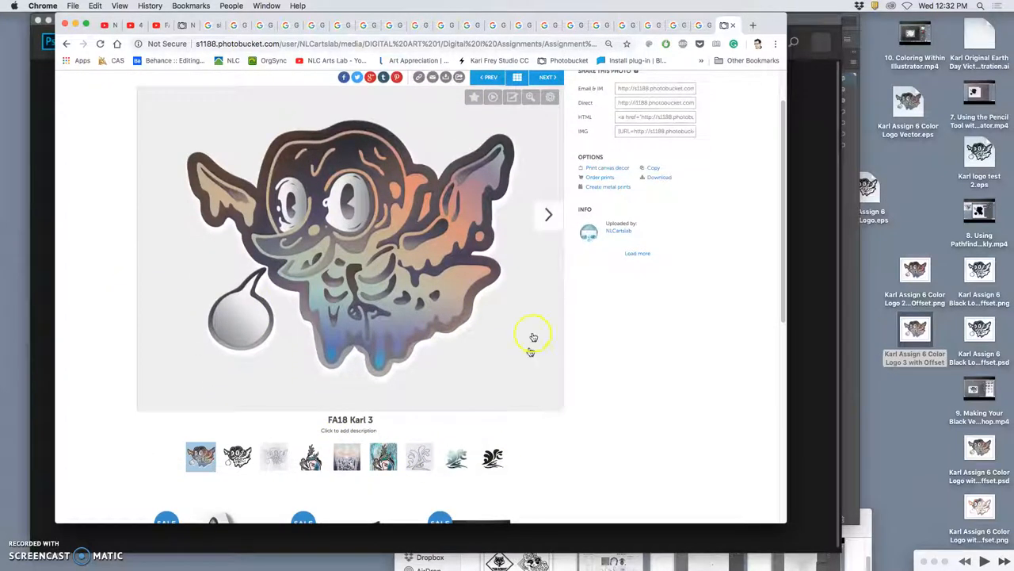
pyautogui.scroll(3)
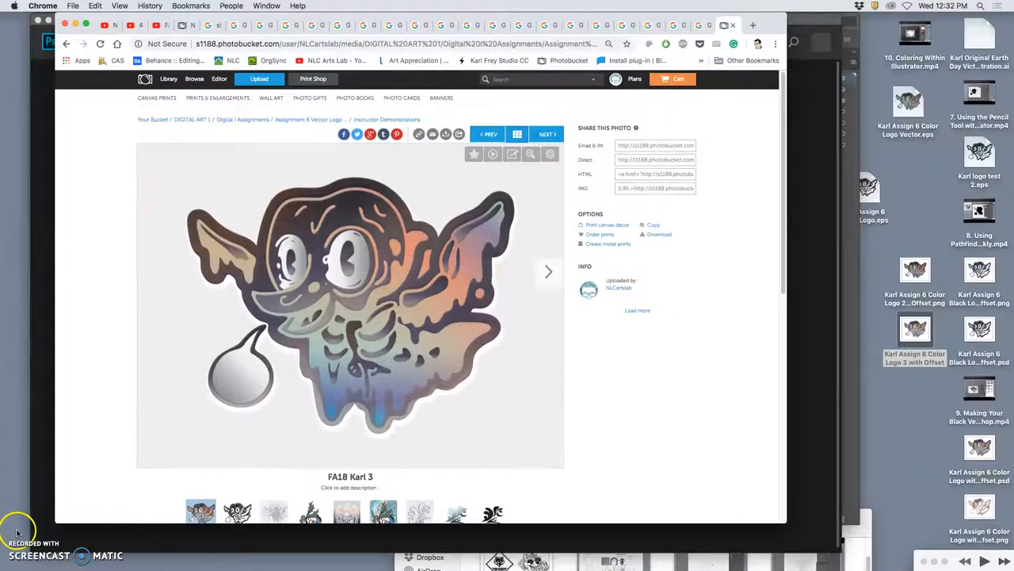